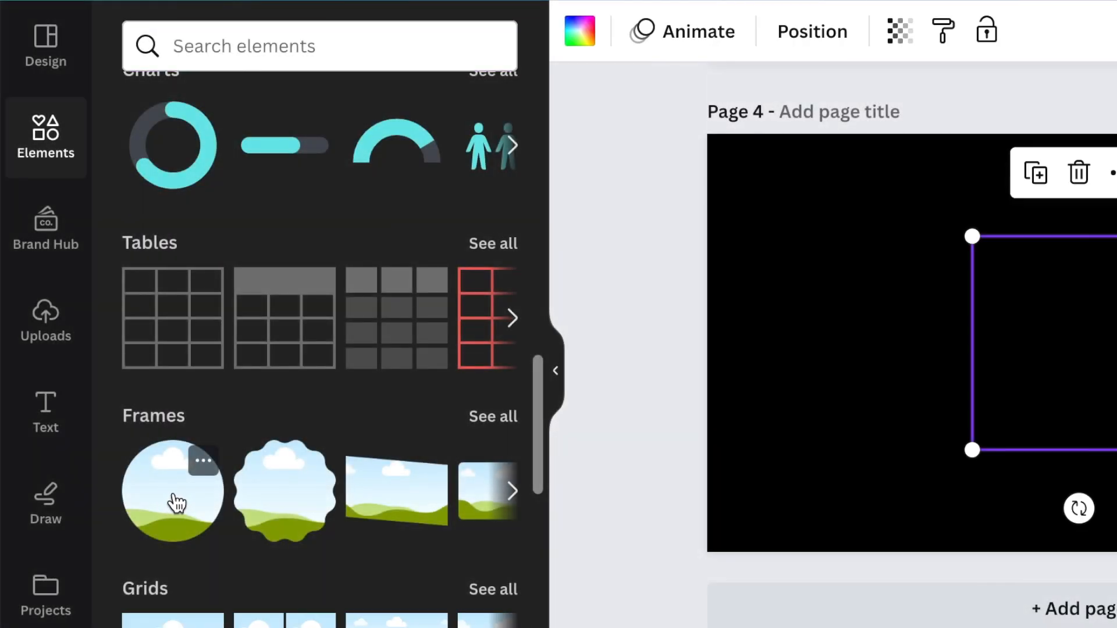
Step: Add a circle frame to page 4 and fill it with a golden 'yellow liquid' photo
left_click(172, 490)
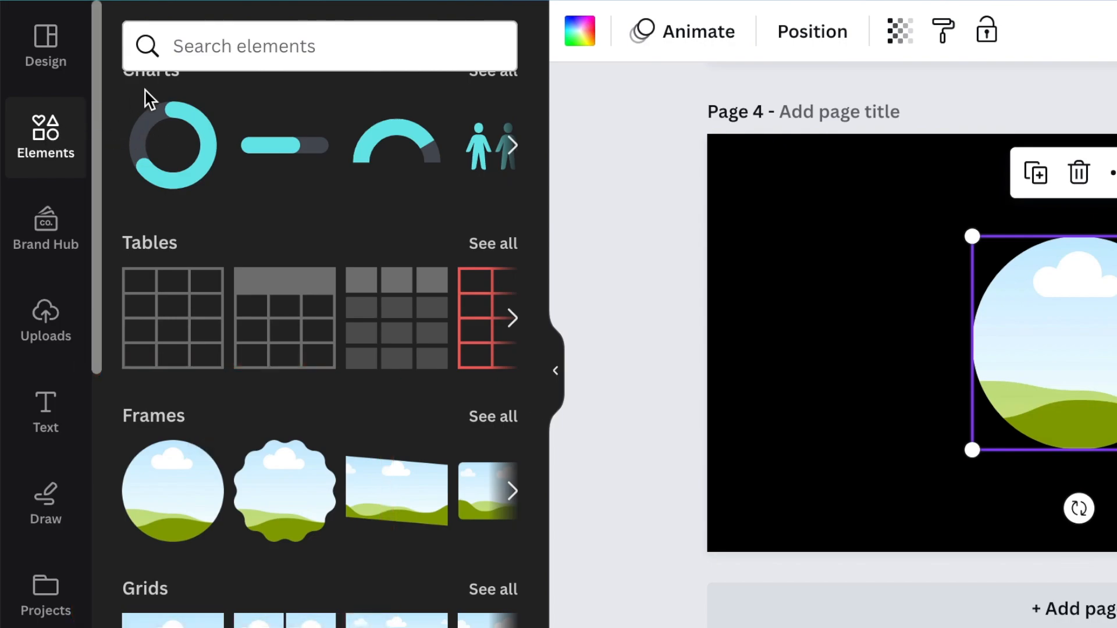
type("yellow liq")
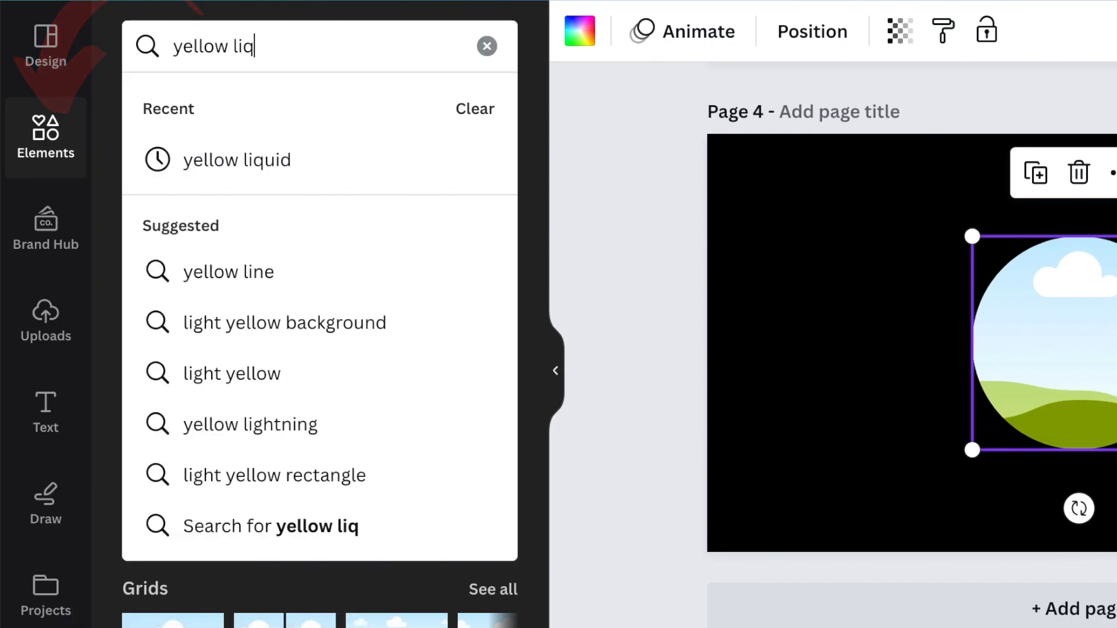
left_click(238, 160)
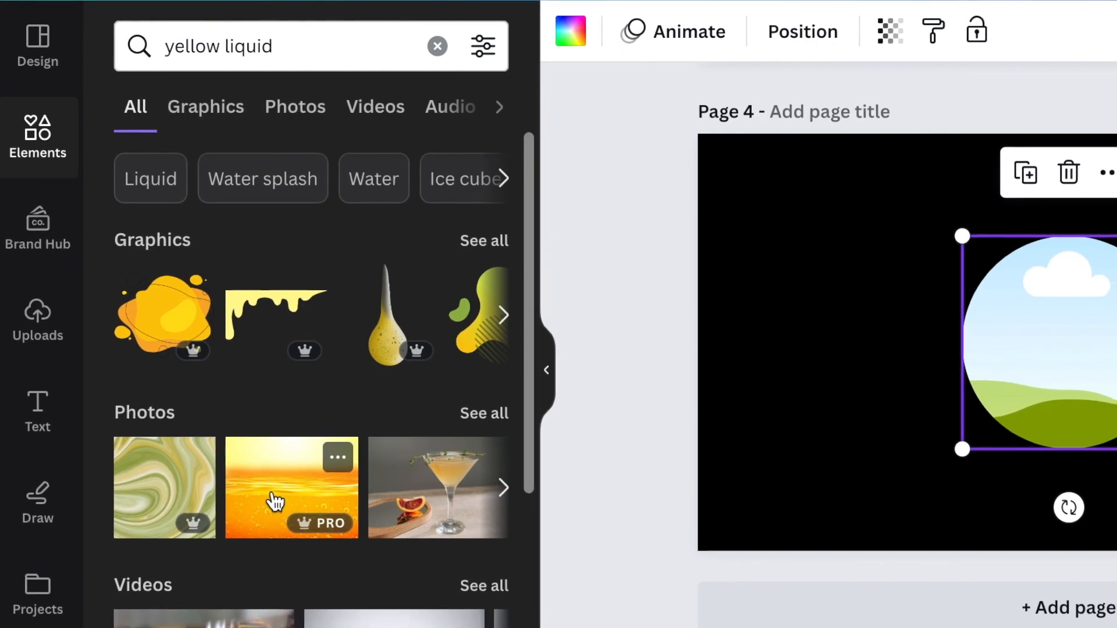
left_click(291, 488)
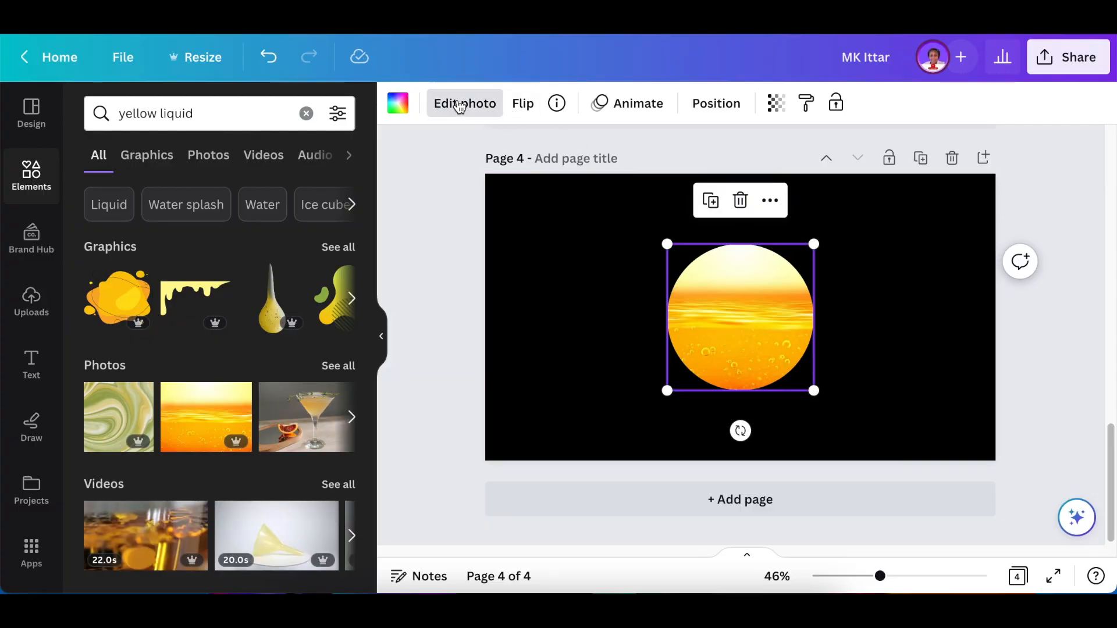
Step: Recrop the liquid photo larger inside the circle frame to show more bubbles
left_click(464, 104)
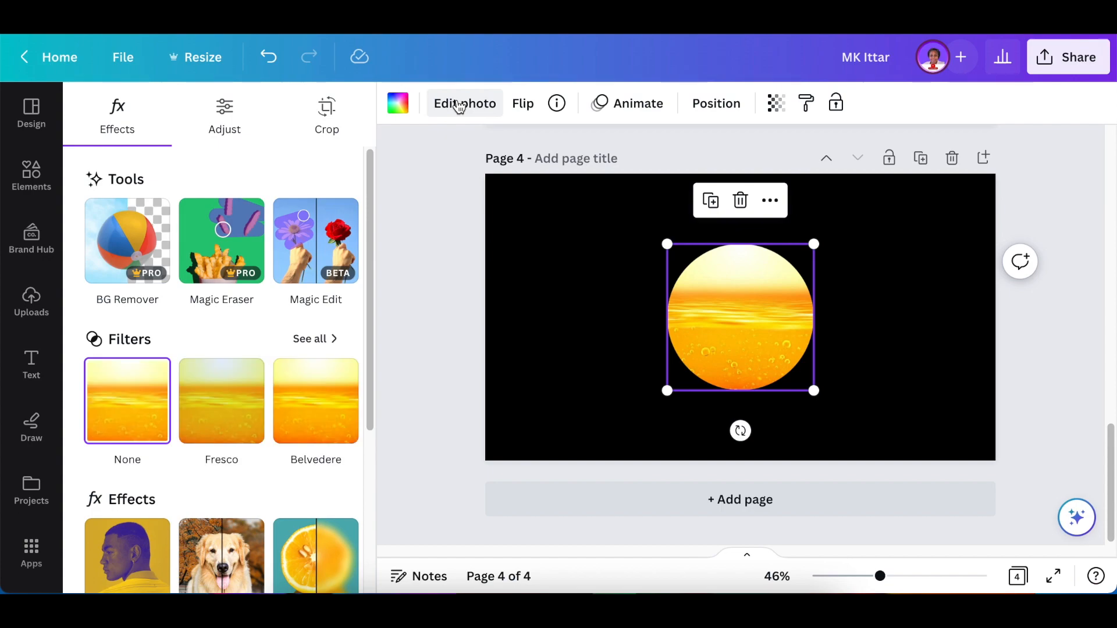
left_click(327, 114)
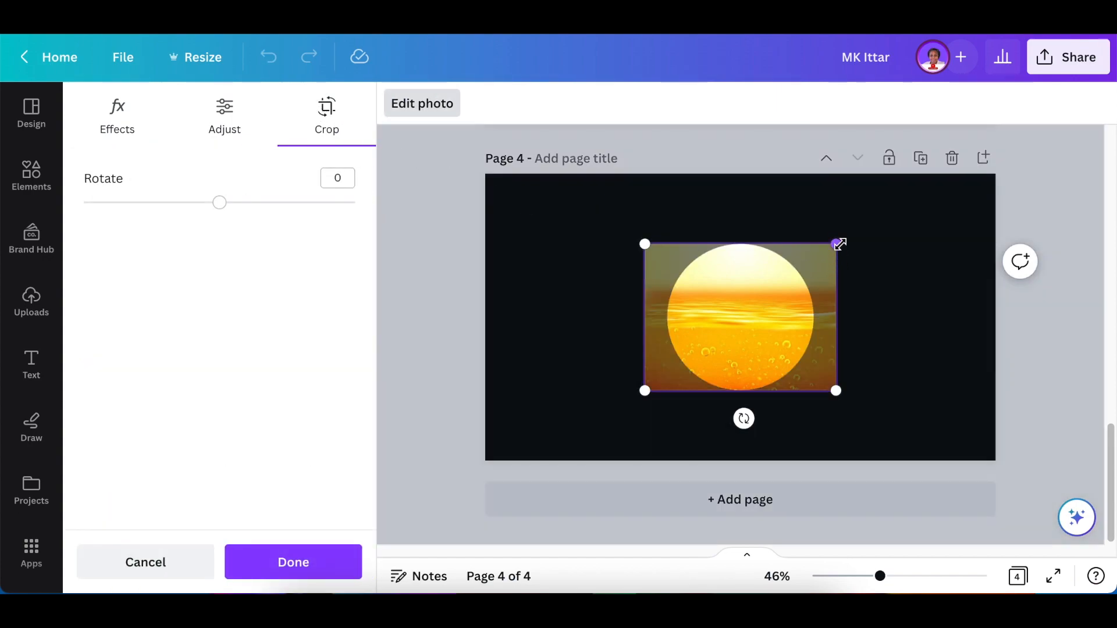
left_click_drag(839, 245, 899, 194)
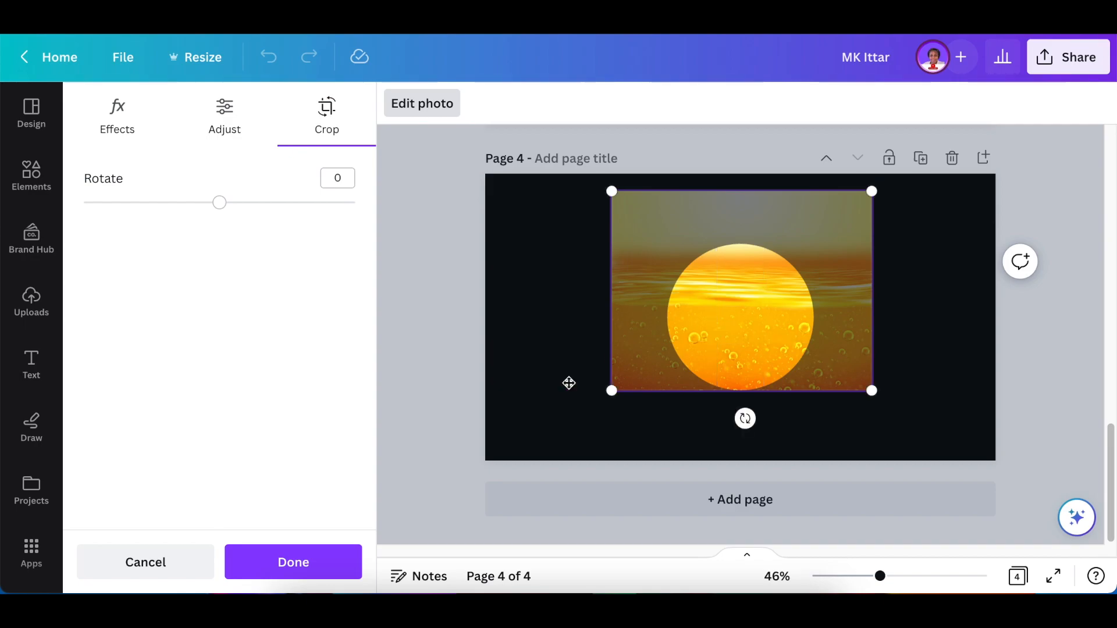
left_click(292, 563)
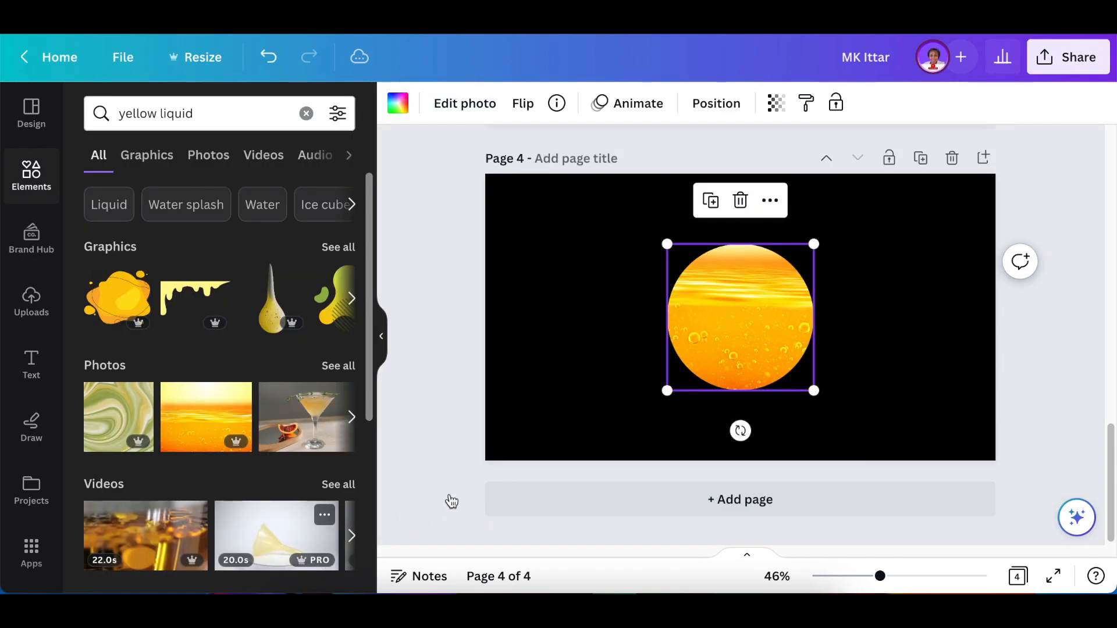
Step: Download the design as a PNG with Transparent background enabled
left_click(1068, 57)
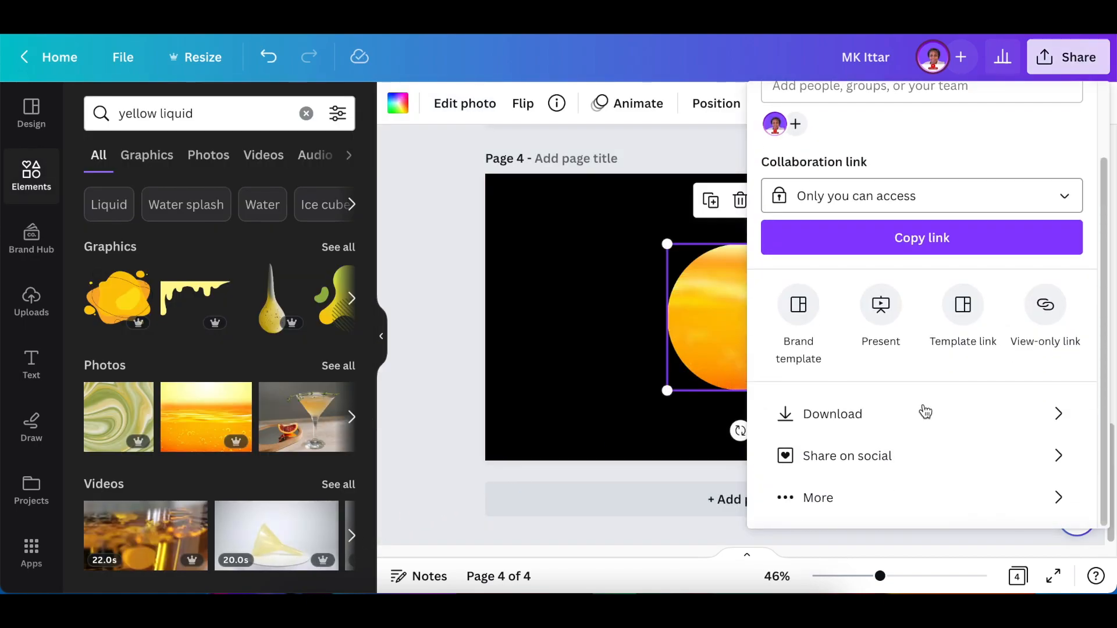
left_click(831, 413)
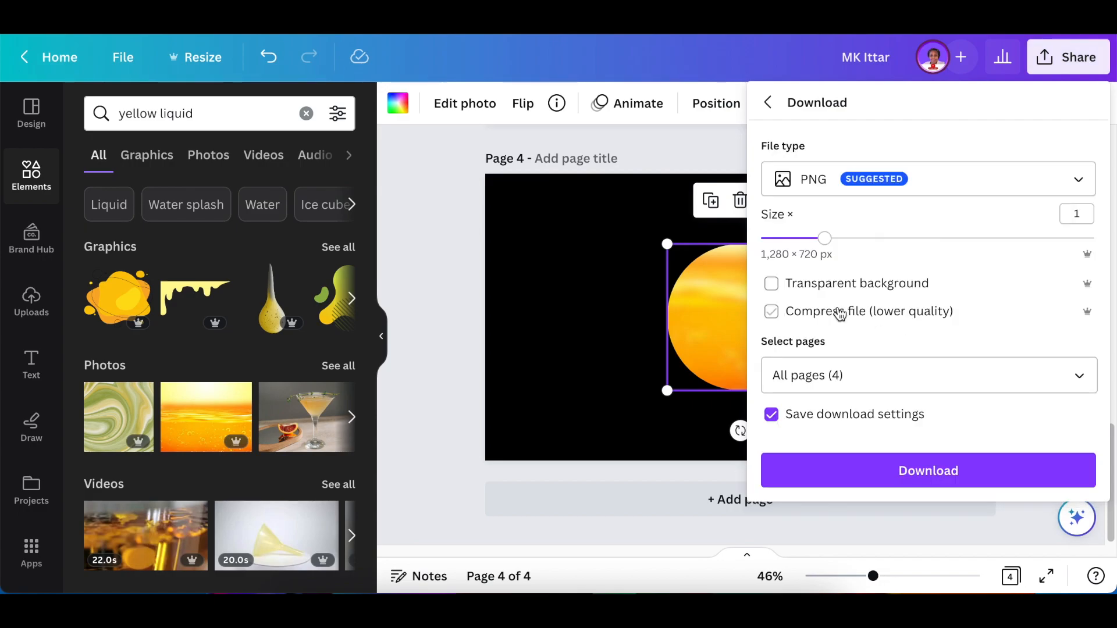
left_click(771, 283)
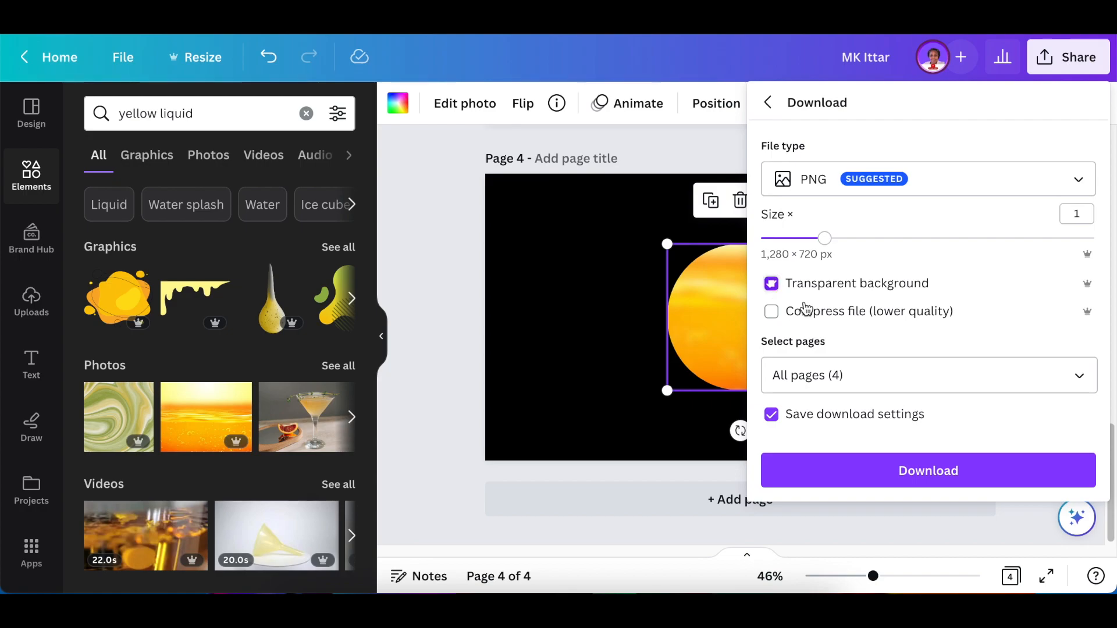
left_click(929, 375)
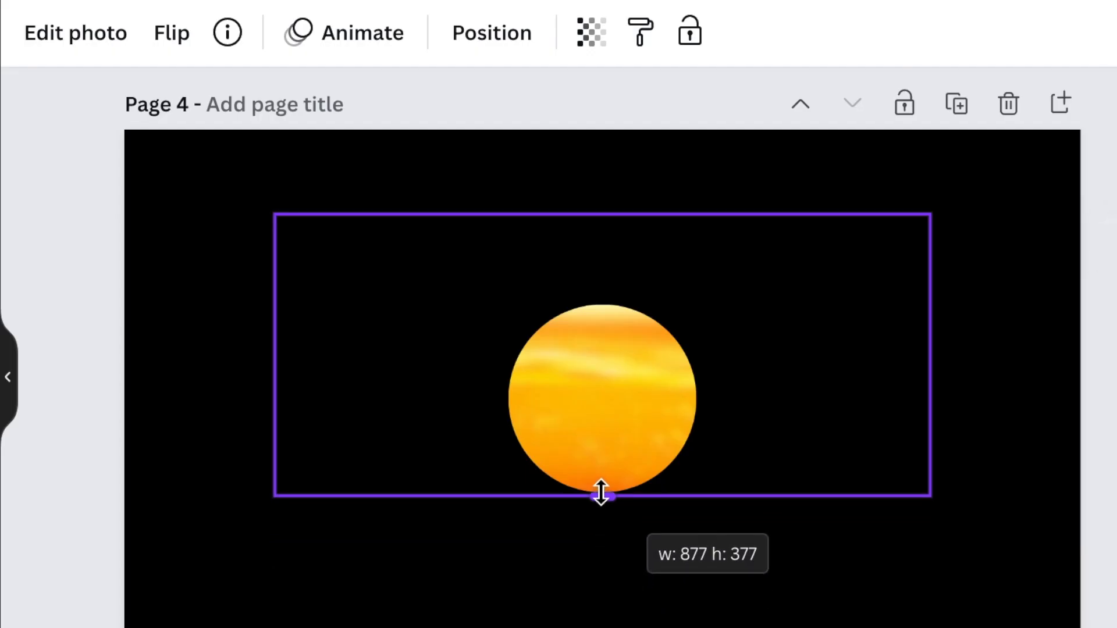
Step: Trim the image's bottom, right and top edges tightly around the liquid circle
left_click_drag(601, 497, 600, 487)
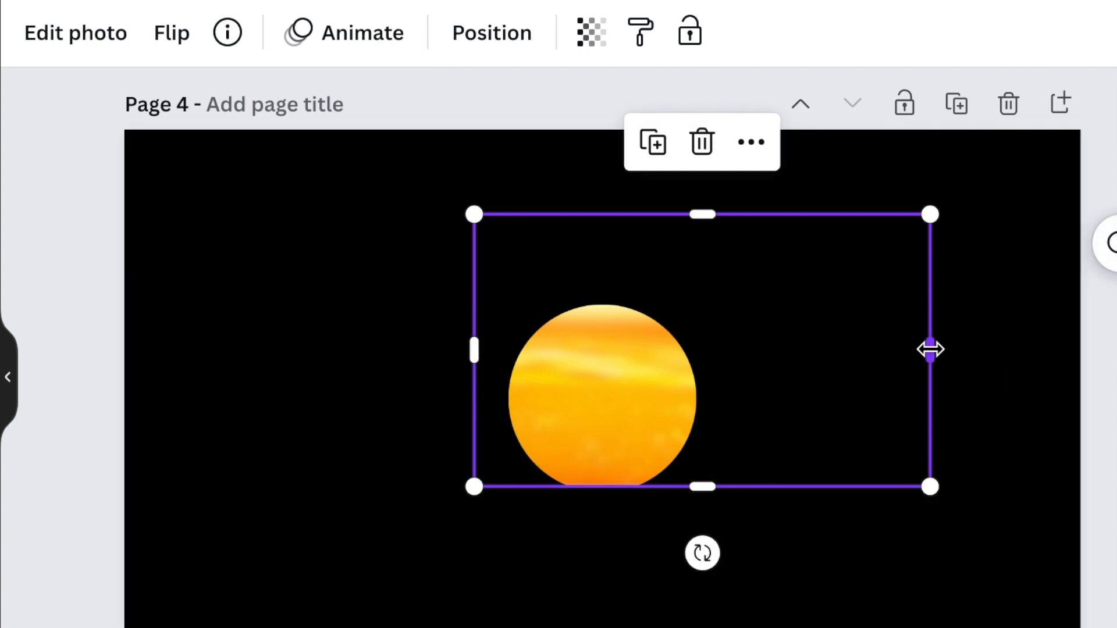
left_click_drag(930, 349, 727, 355)
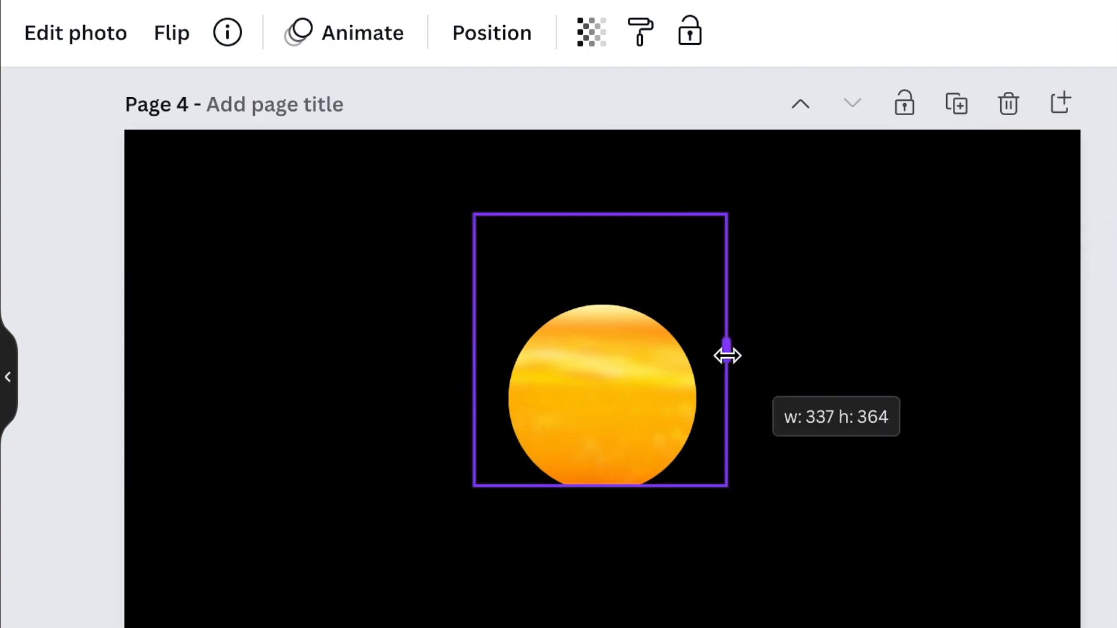
left_click_drag(727, 340, 603, 276)
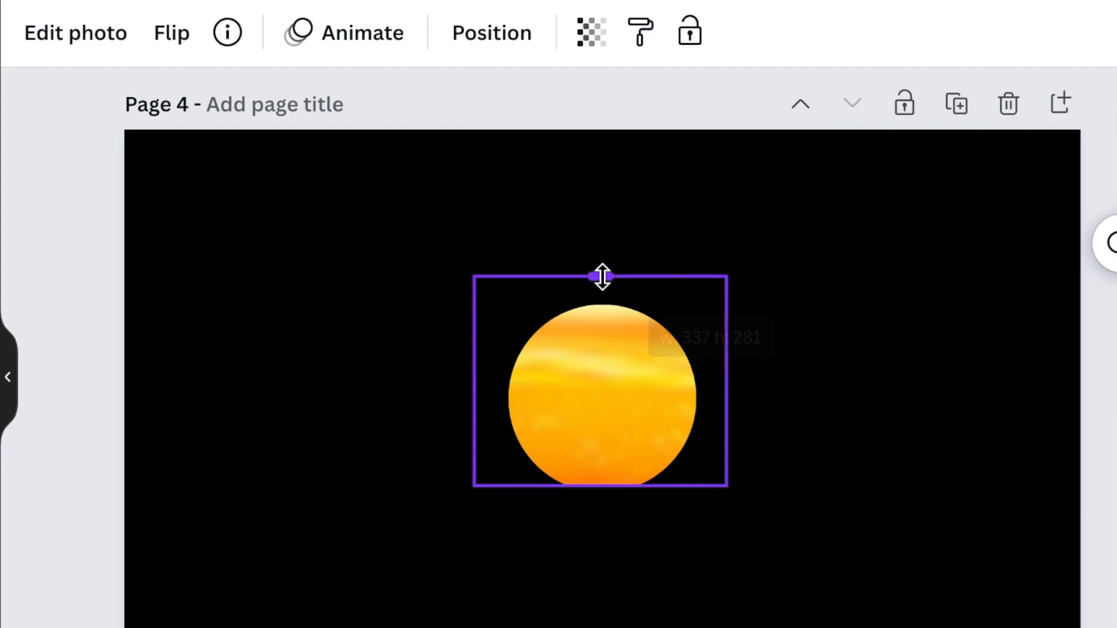
left_click_drag(602, 276, 603, 279)
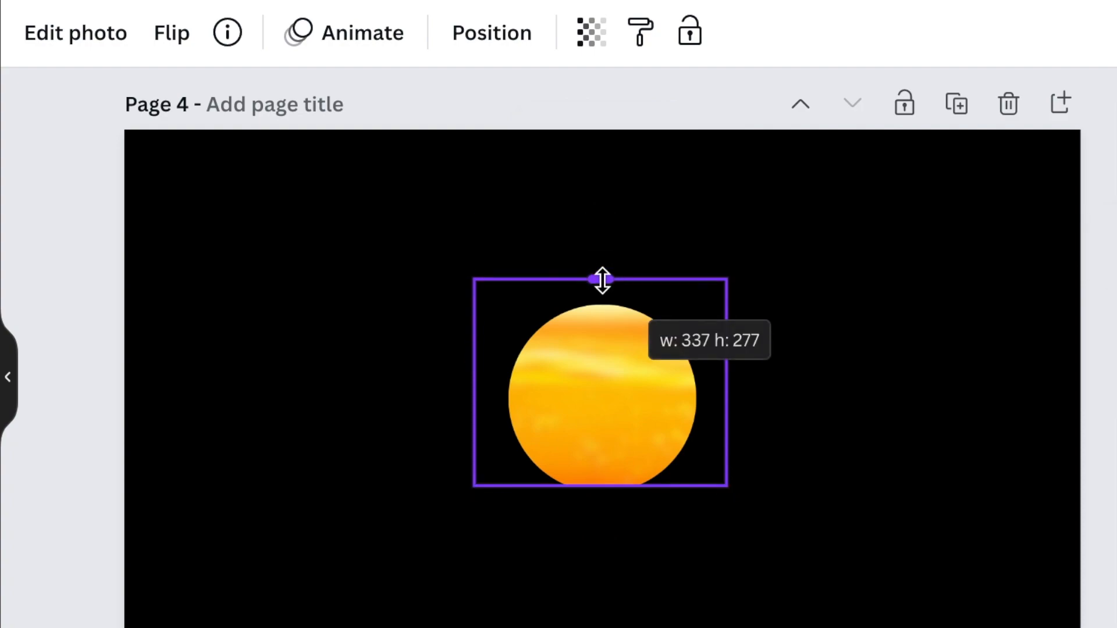
left_click_drag(600, 278, 600, 283)
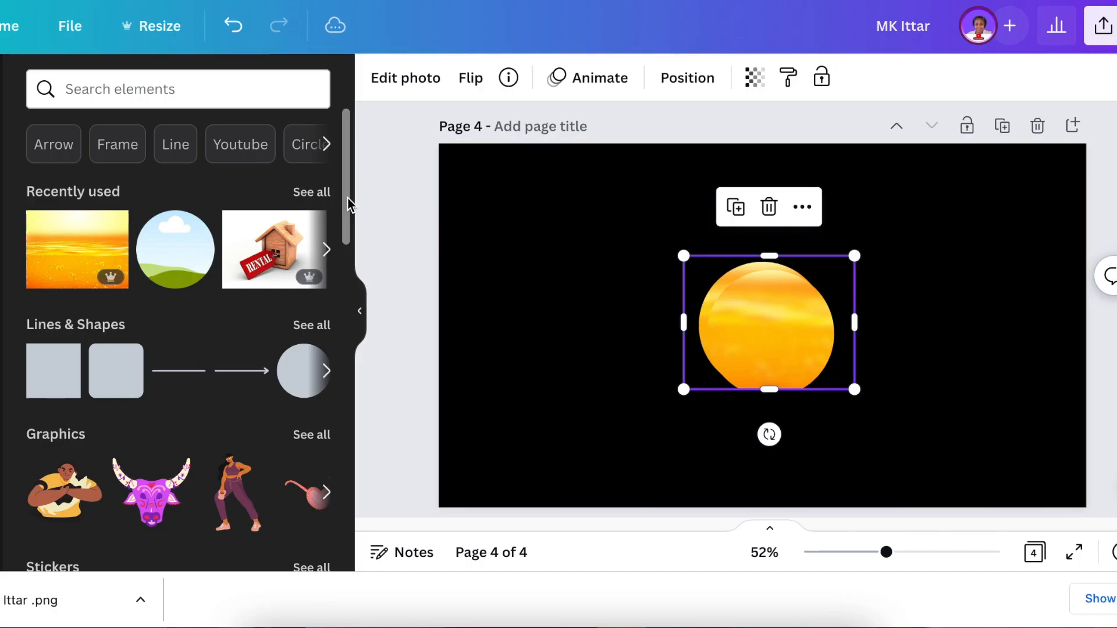
Step: Apply the Classic duotone effect to the liquid circle photo
left_click(405, 78)
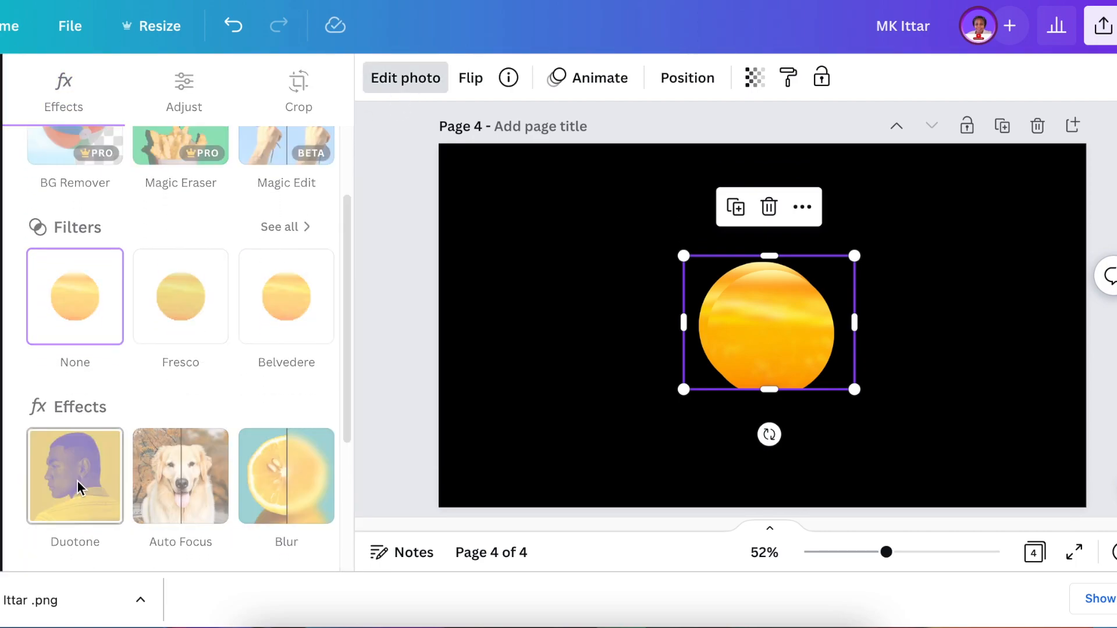
left_click(74, 476)
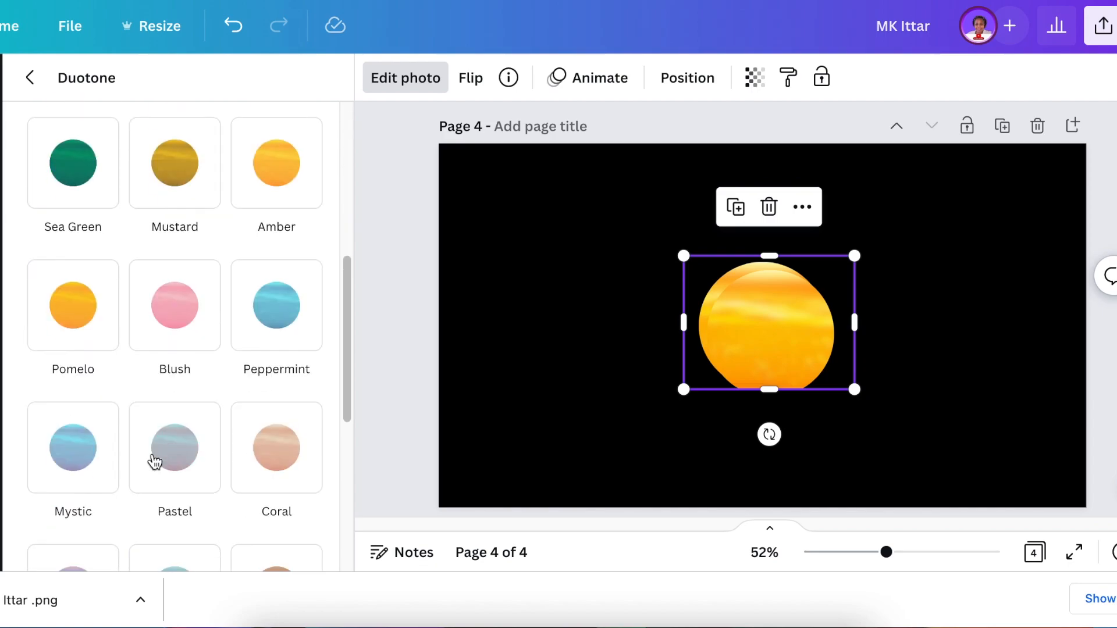
left_click(174, 476)
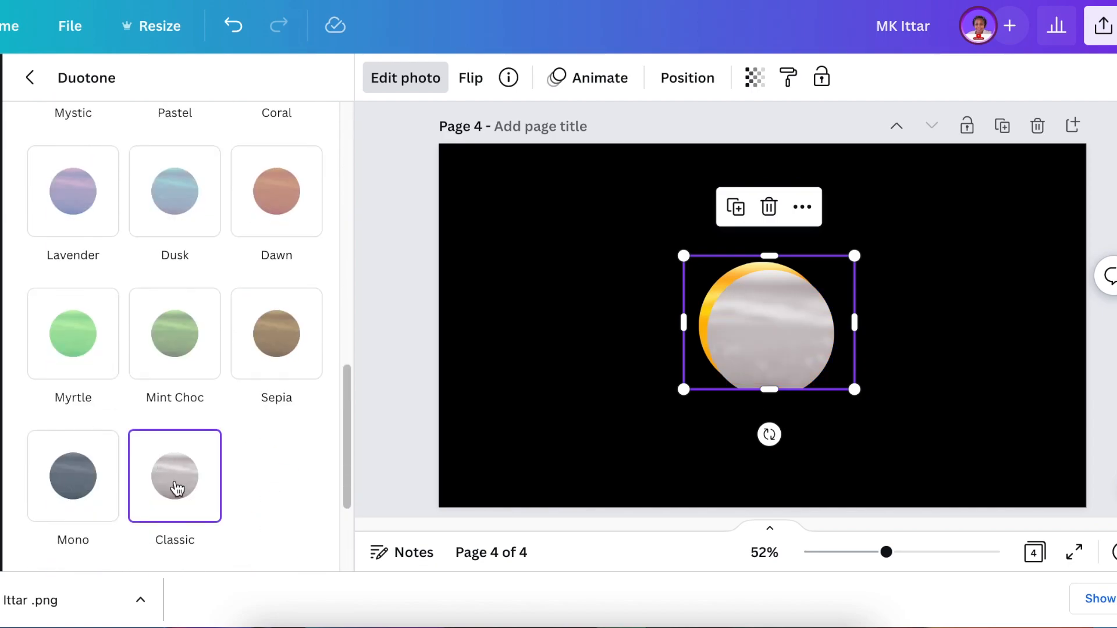
Step: Lower the circle's transparency to about 52 and centre it on the other circle
left_click(754, 78)
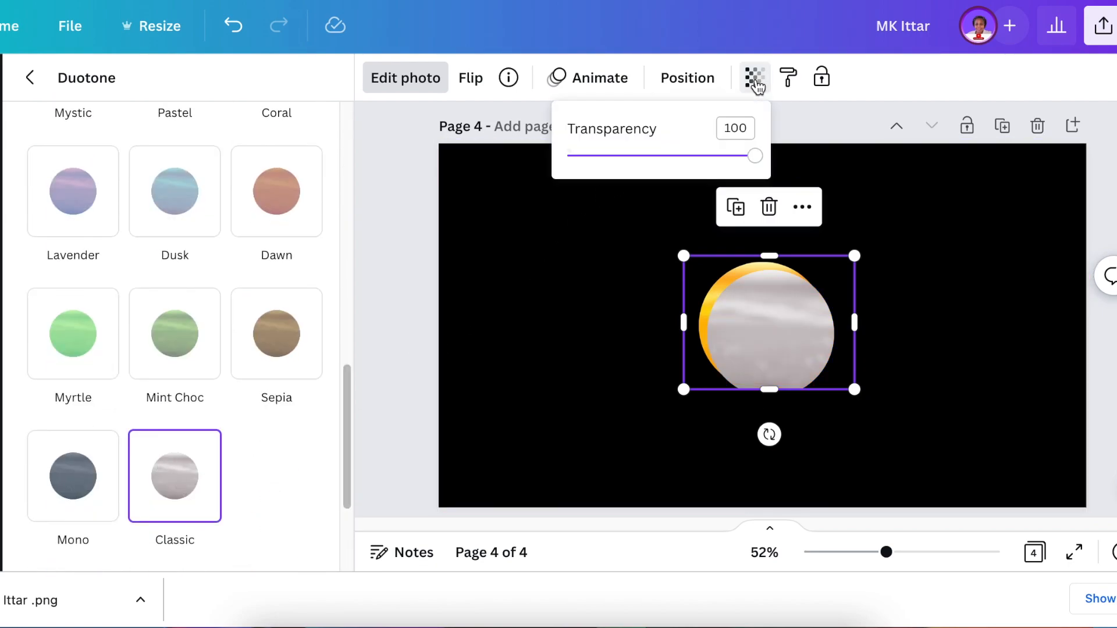
left_click_drag(755, 156, 704, 156)
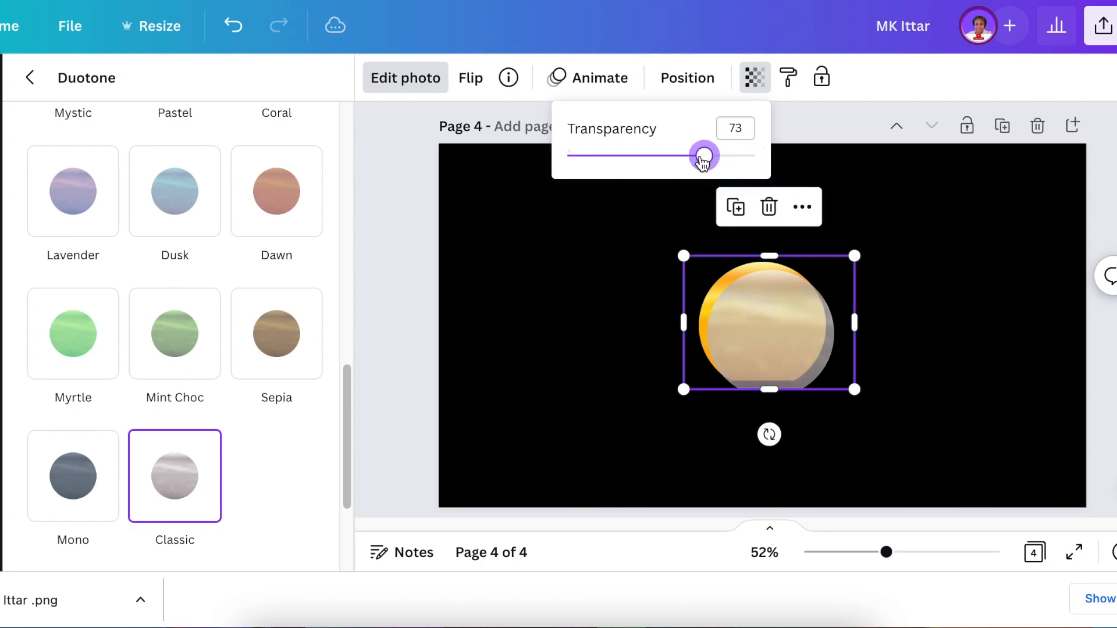
left_click_drag(704, 156, 664, 156)
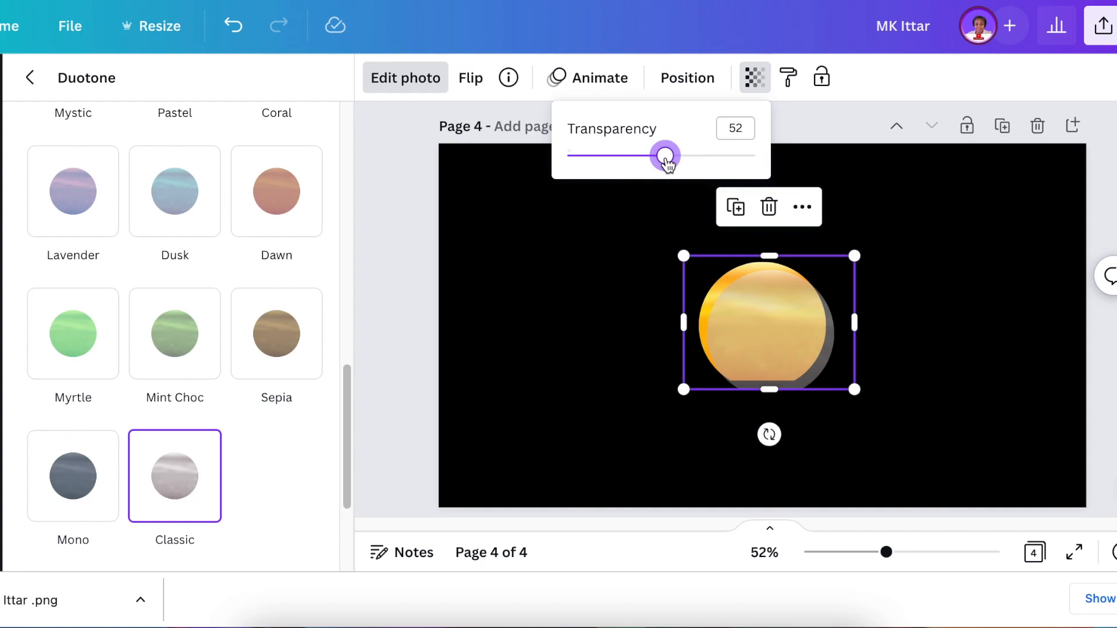
left_click_drag(666, 155, 660, 155)
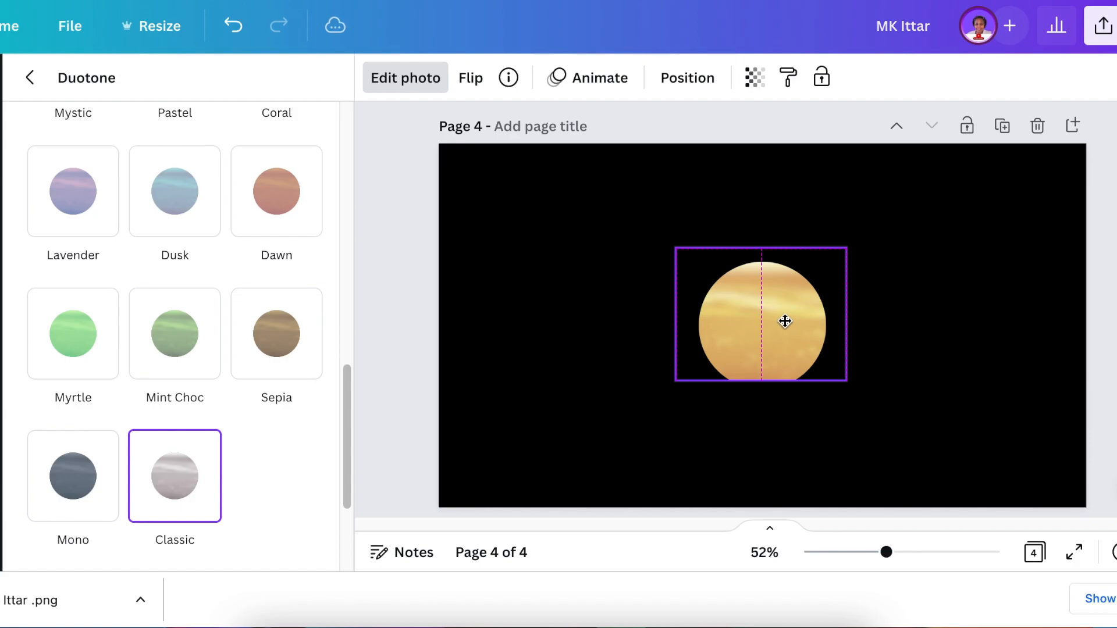
left_click(761, 322)
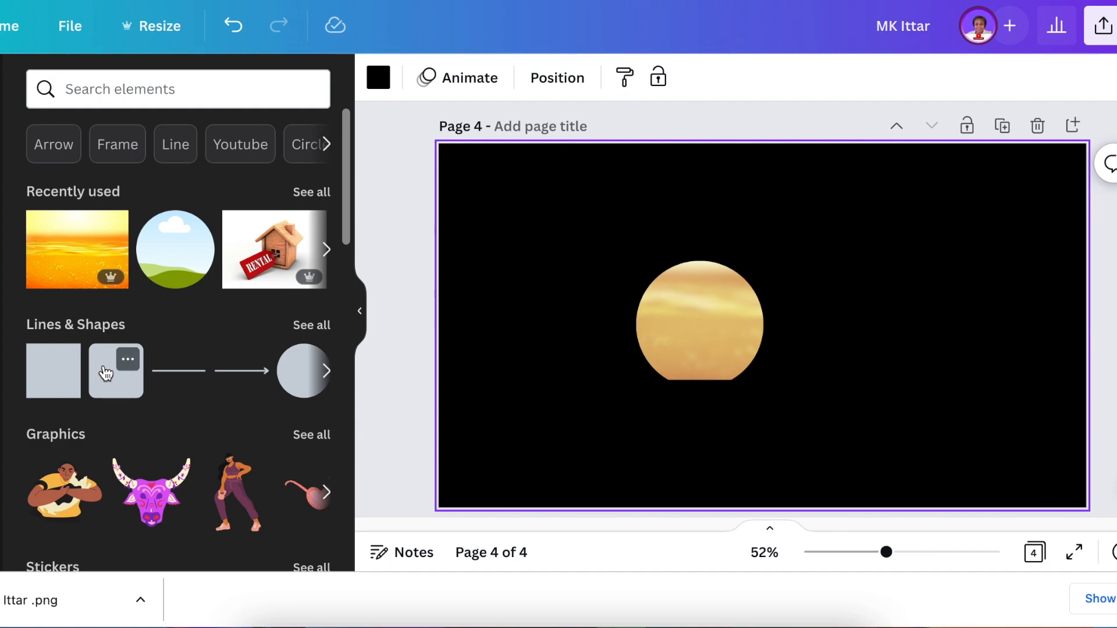
mouse_move(60, 385)
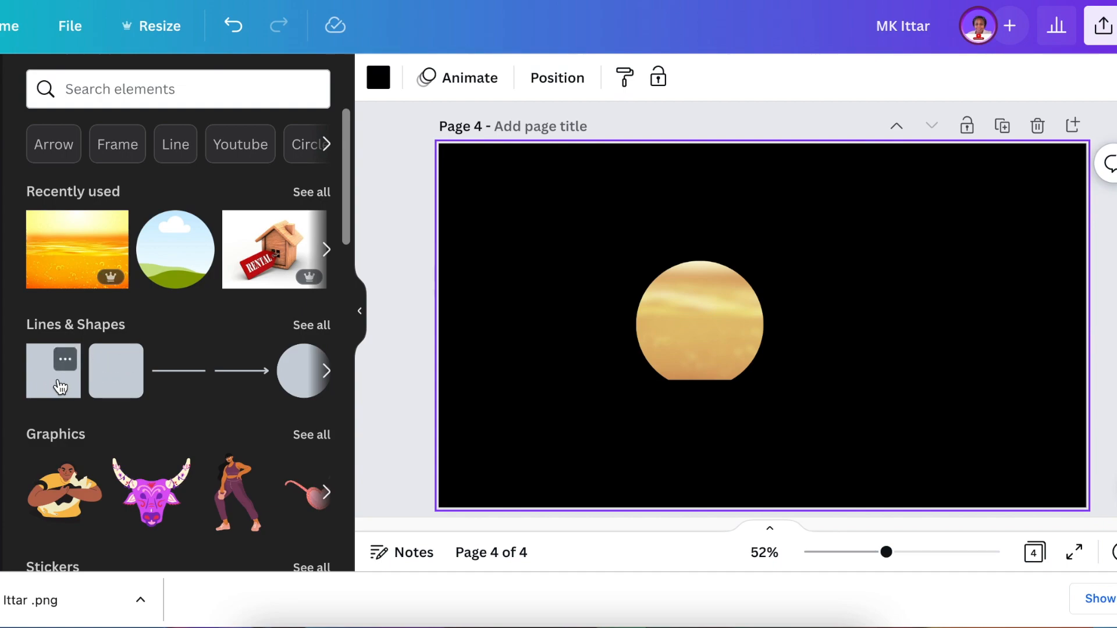
Step: Add a grey rounded square and resize it into the bottle's cap
left_click(54, 370)
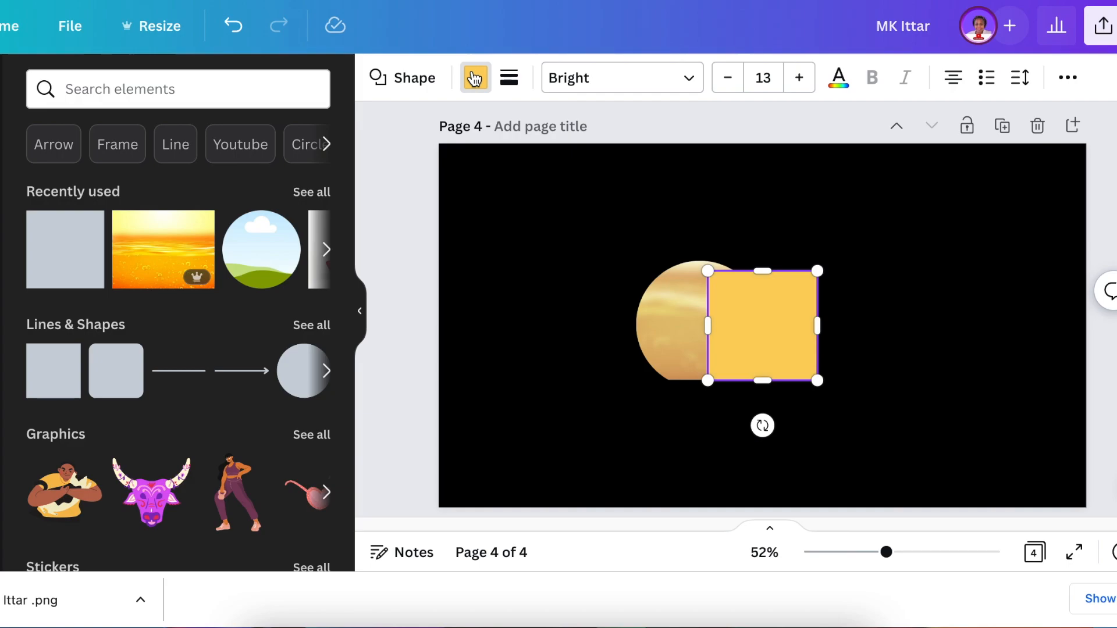
left_click(475, 77)
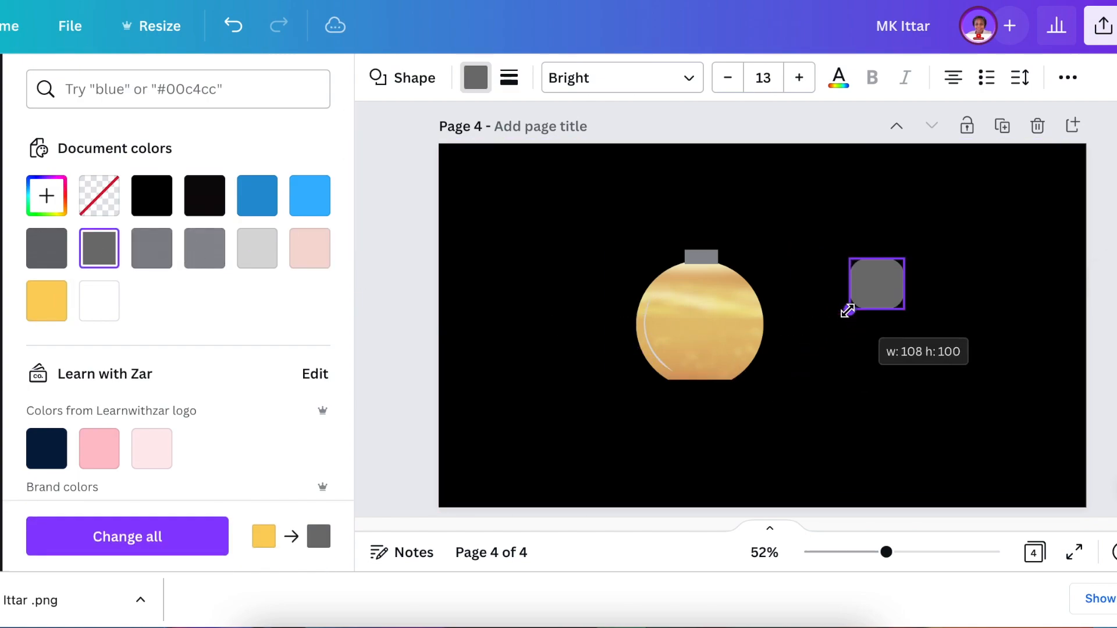
left_click_drag(876, 285, 701, 225)
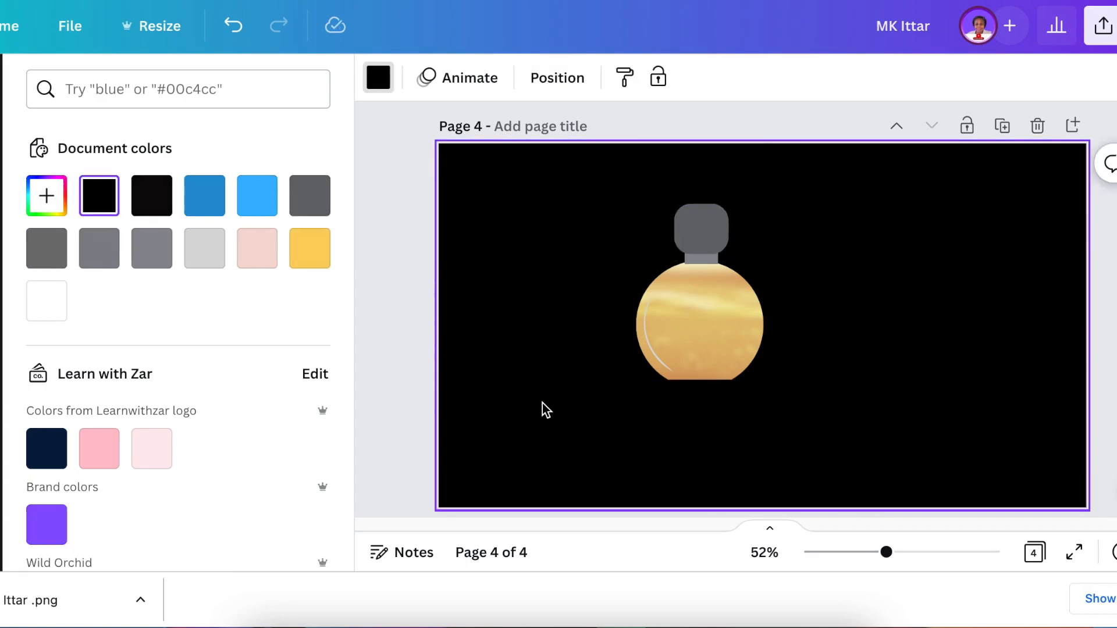
mouse_move(638, 369)
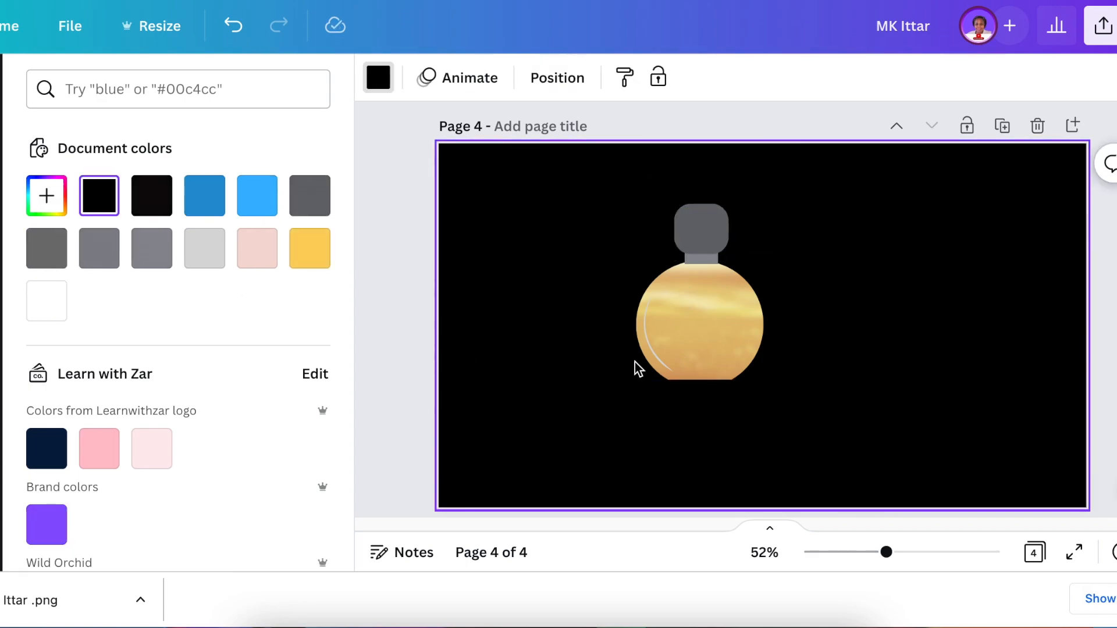
Step: Build yellow daisies from 'tear drop' elements and place one beside the bottle
type("tear drop")
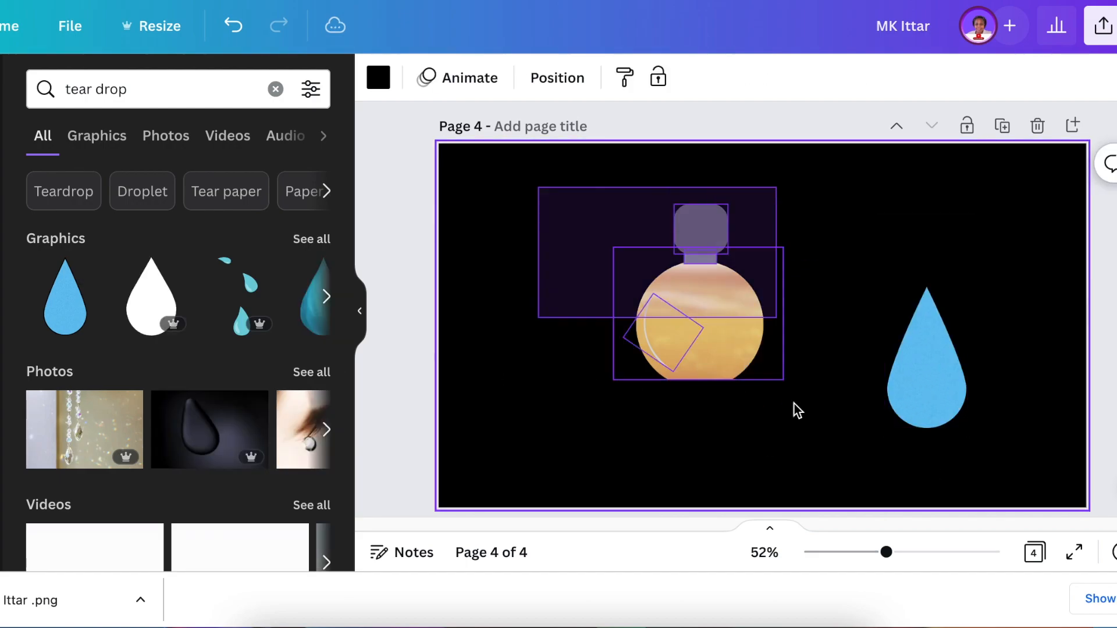
type("yellow")
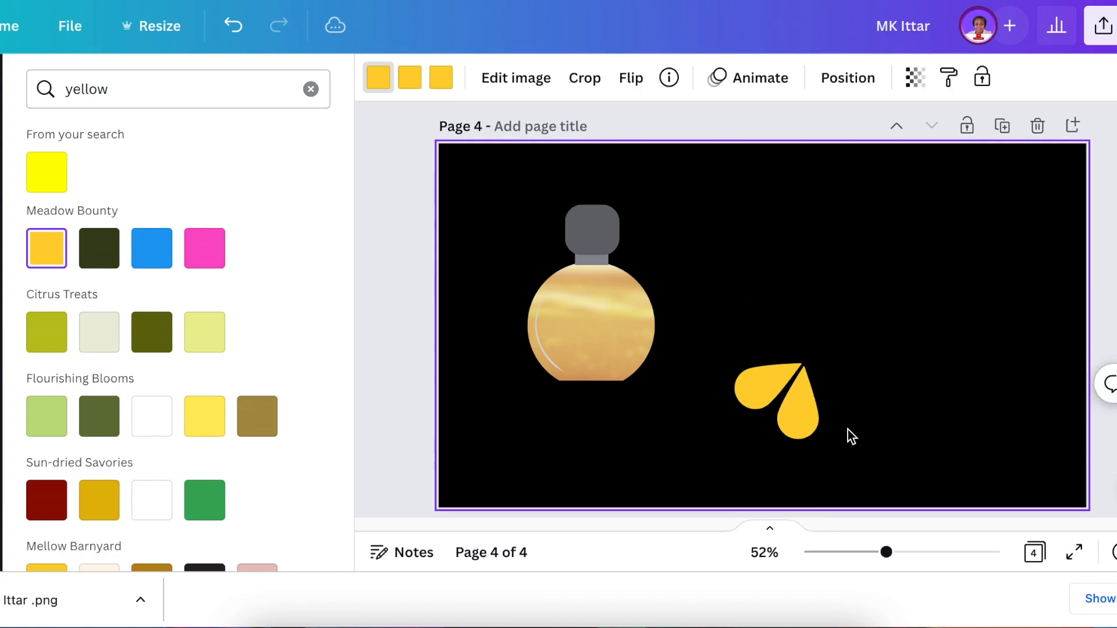
left_click(840, 388)
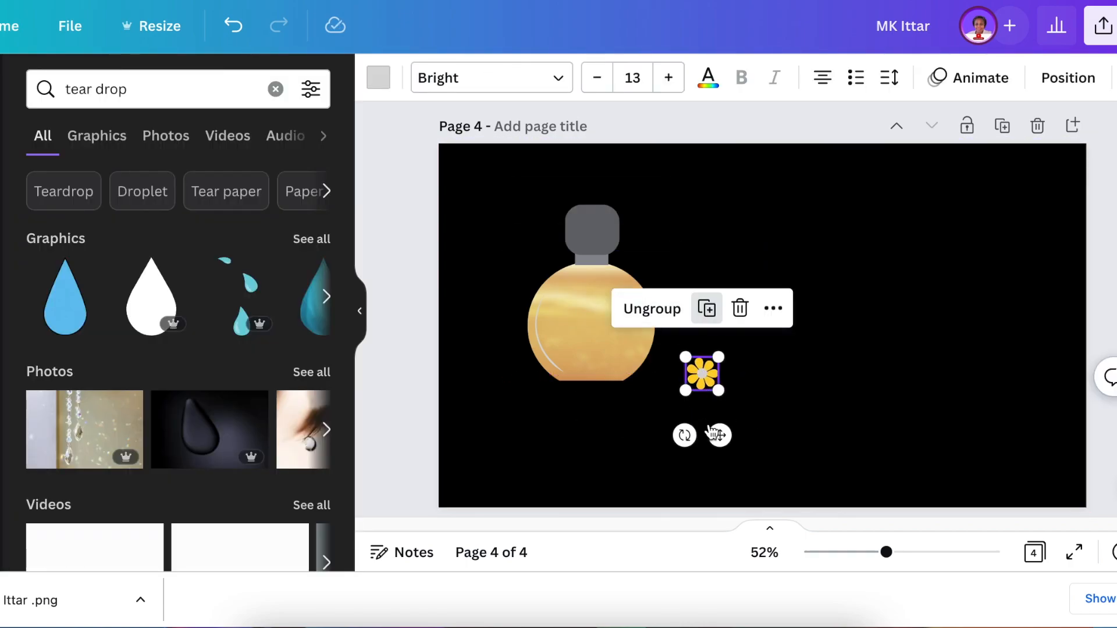
left_click_drag(701, 374, 663, 359)
type("circle")
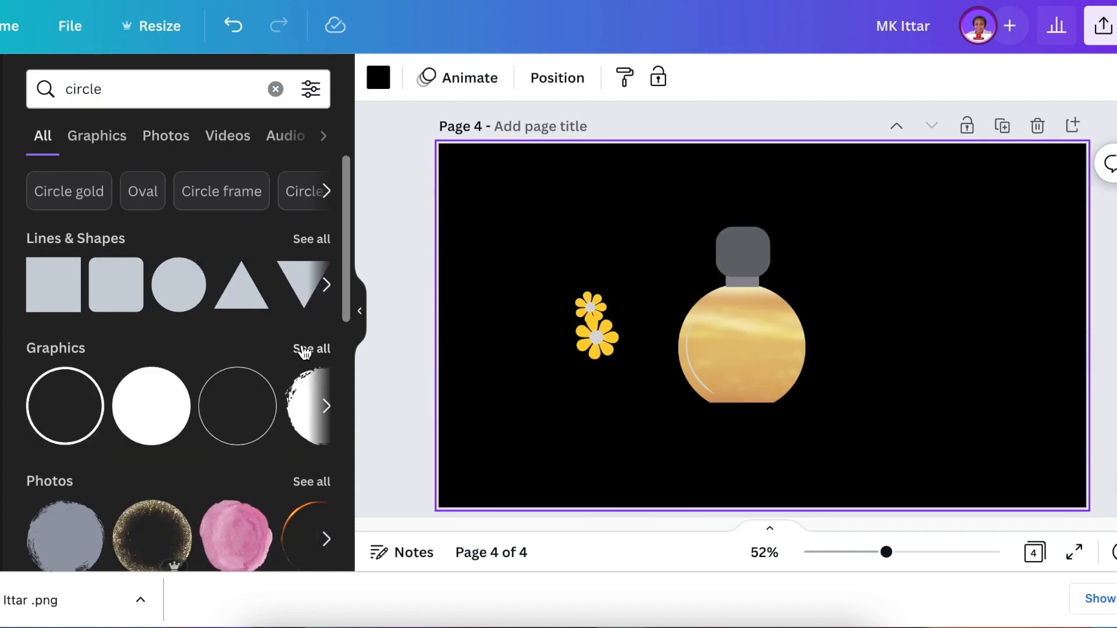
Step: Filter the 'circle' search to static graphics to find the rugged circle
left_click(97, 135)
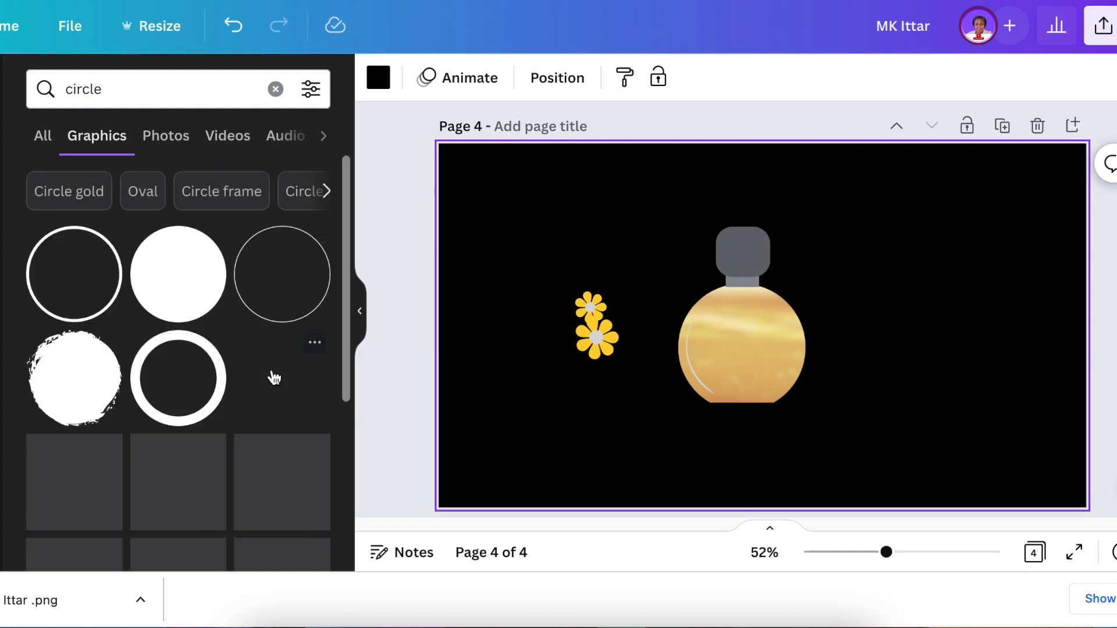
scroll("down", 3)
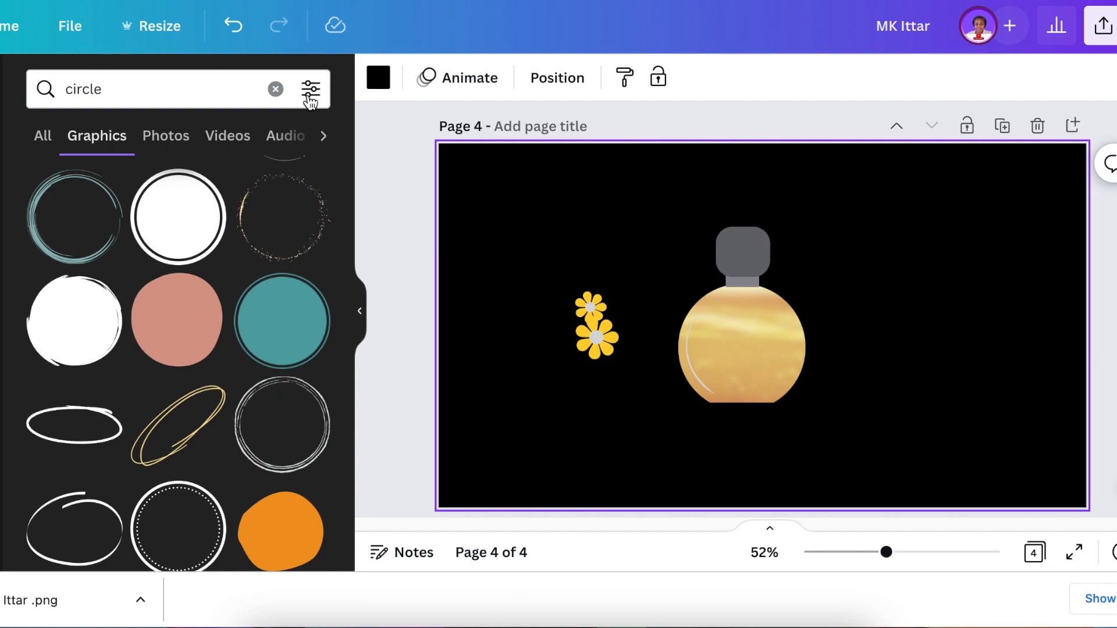
left_click(310, 88)
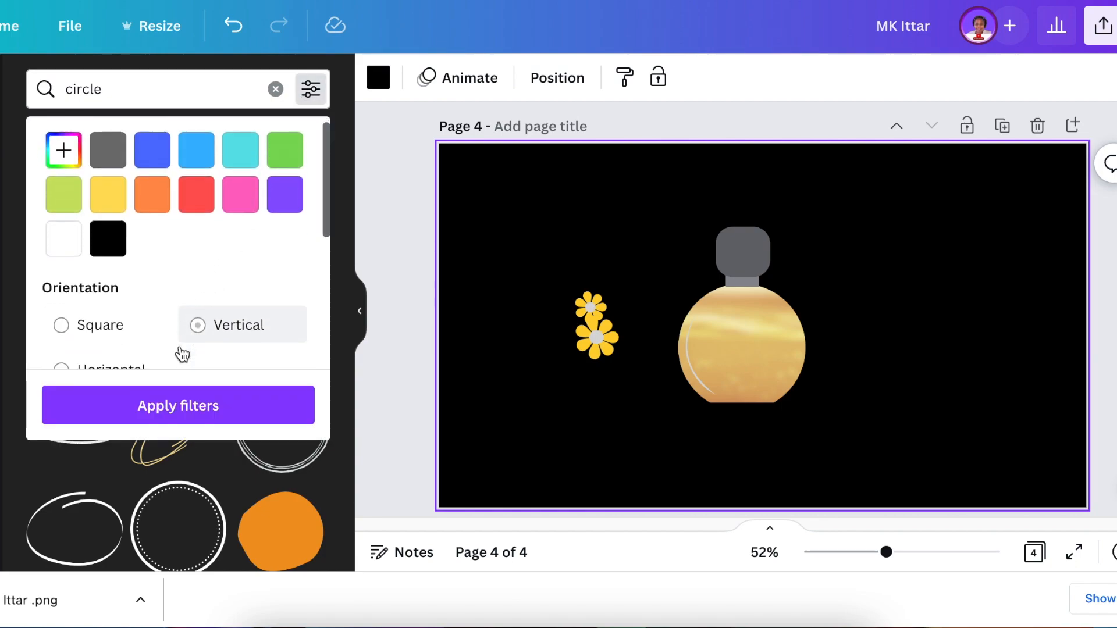
scroll("down", 3)
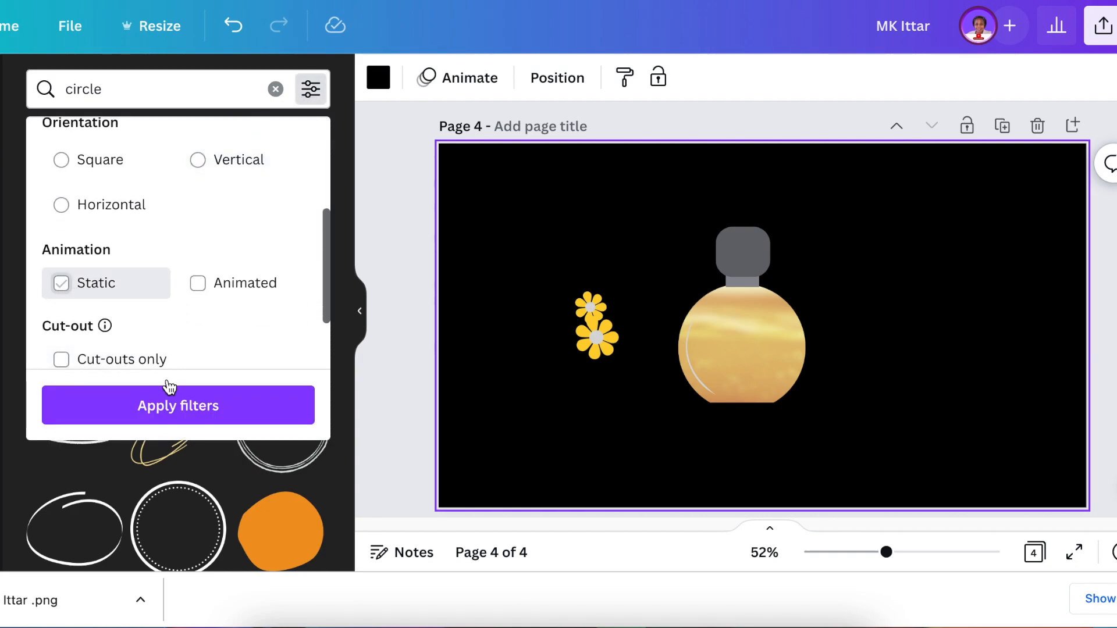
left_click(177, 406)
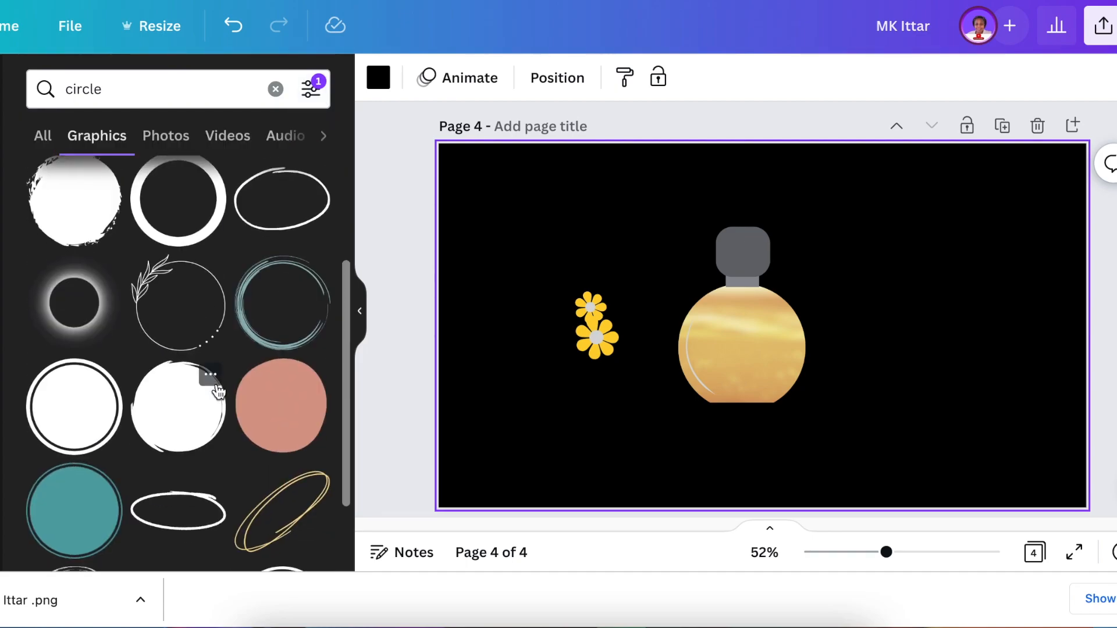
scroll("down", 3)
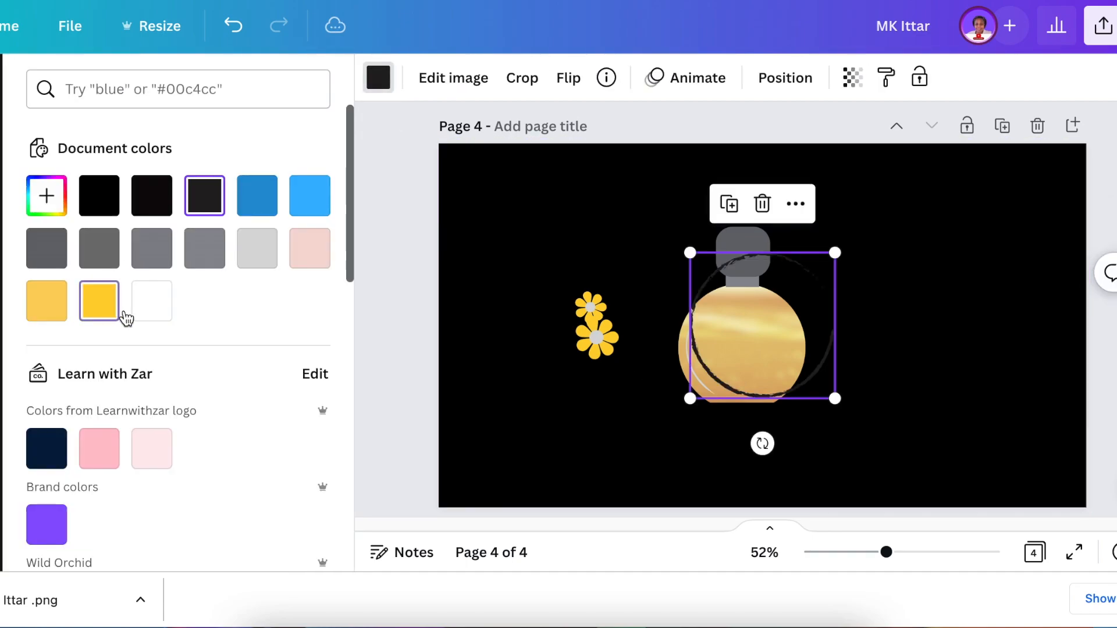
Step: Colour the rugged ring yellow, flip it and enlarge it around the bottle
left_click(47, 300)
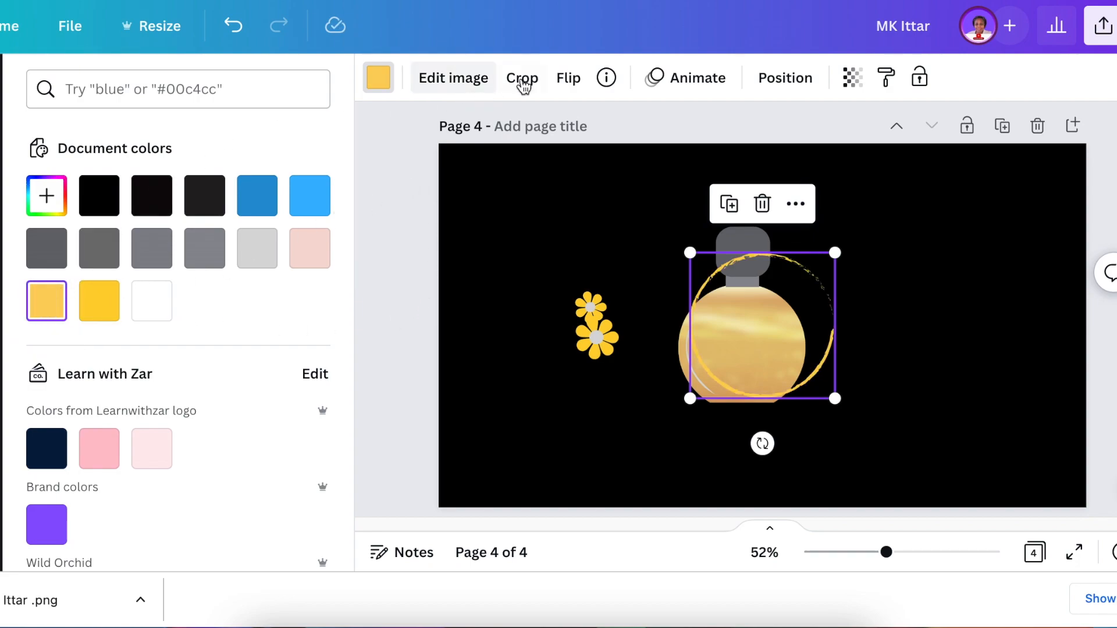
left_click(568, 78)
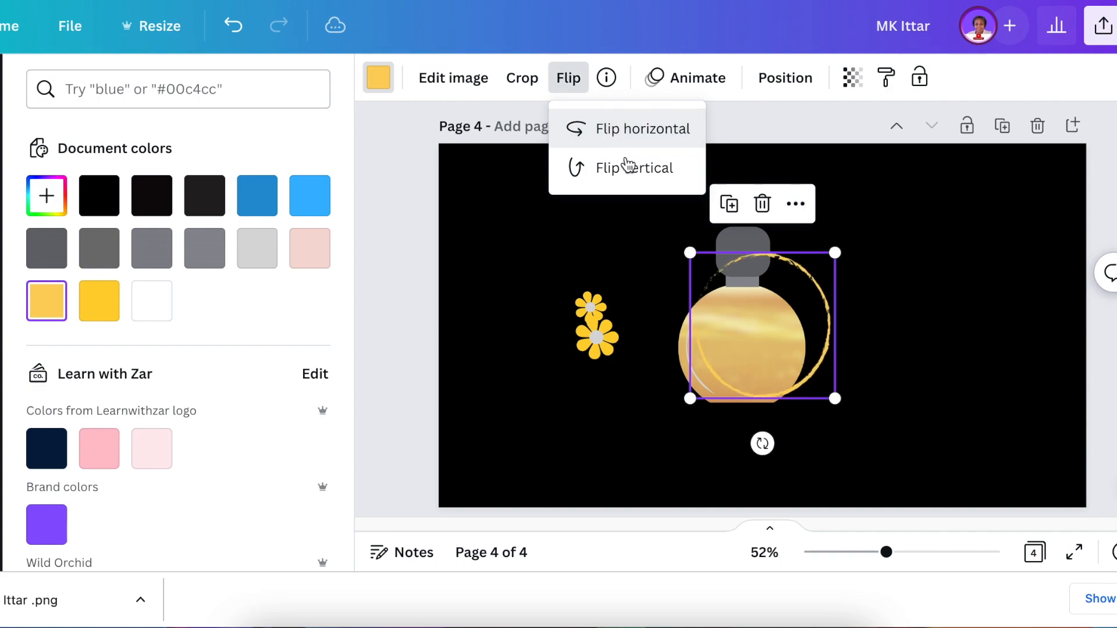
left_click_drag(761, 444, 787, 443)
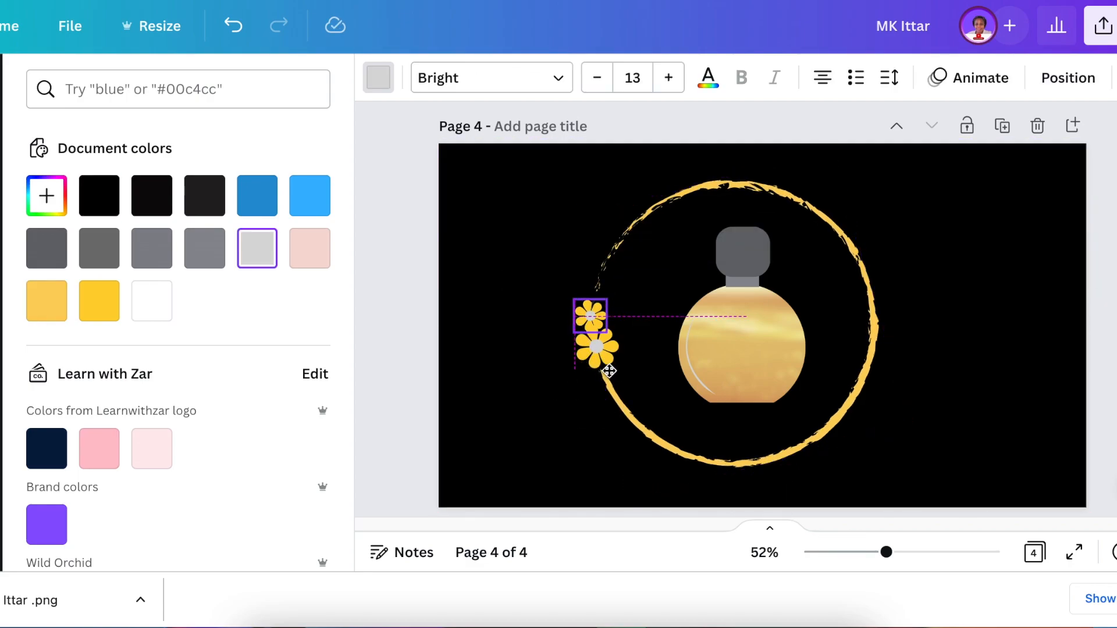
type("circle")
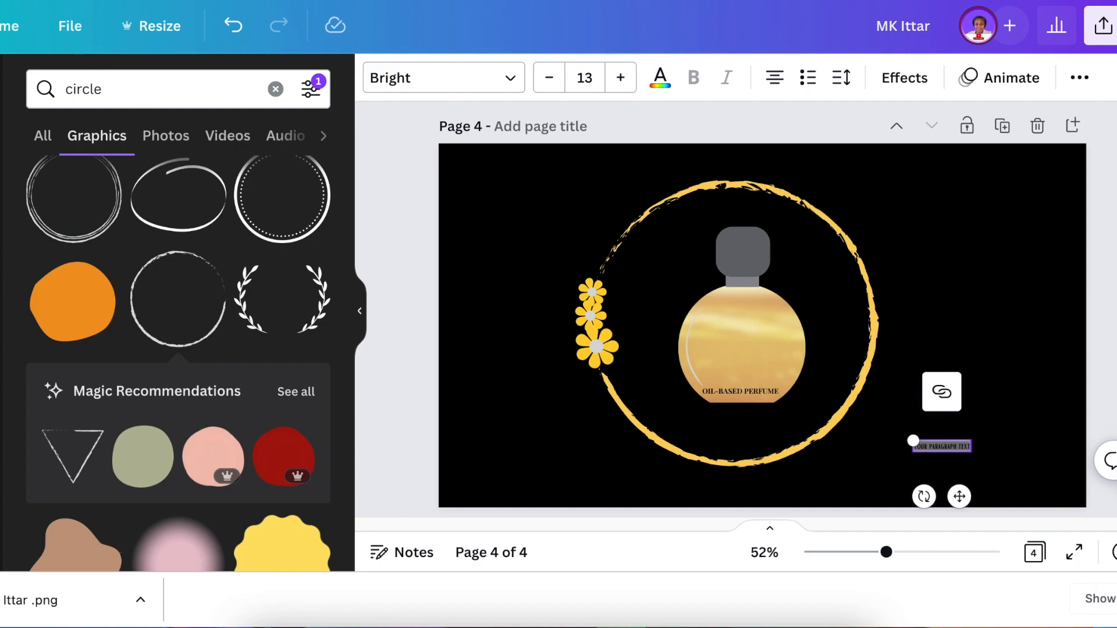
mouse_move(506, 80)
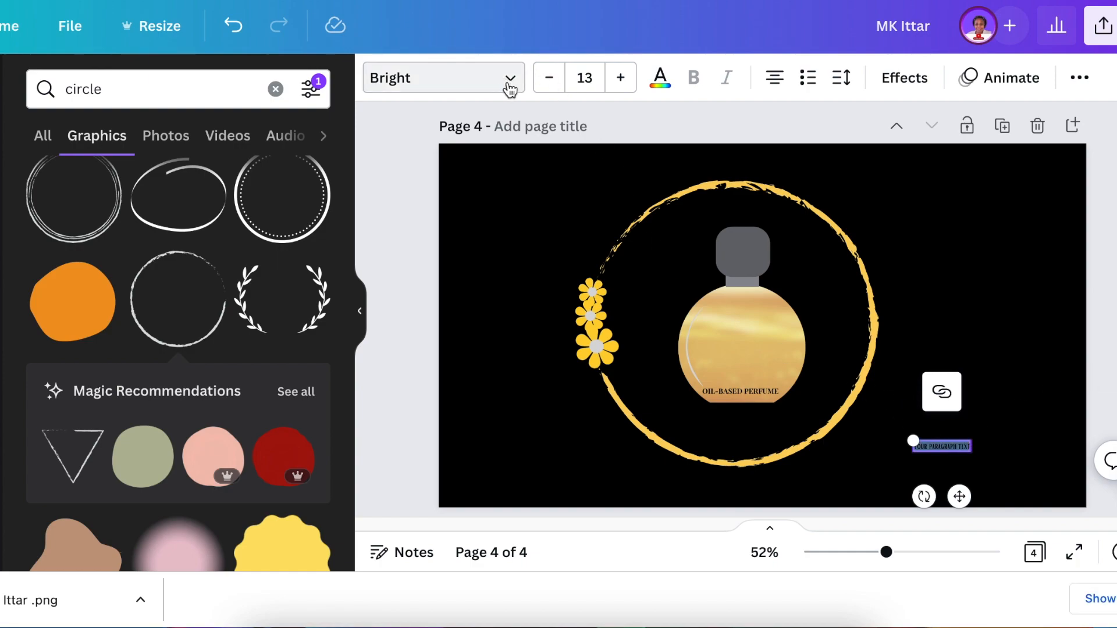
Step: Set the text to yellow Hammersmith One and type MK ITTAR PERFUMES
left_click(443, 78)
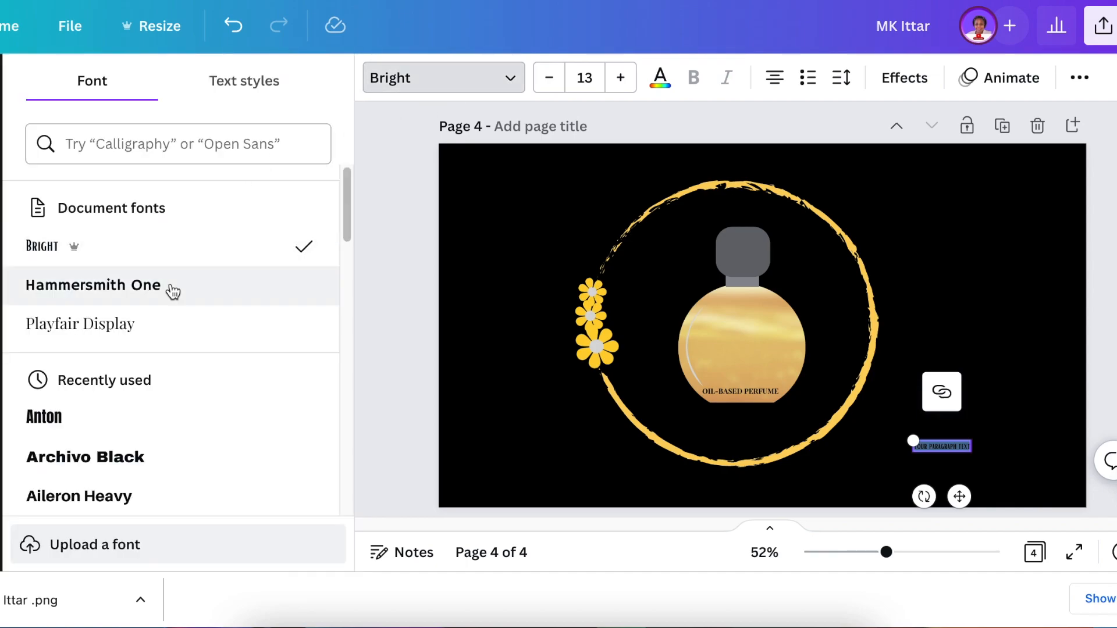
left_click(93, 285)
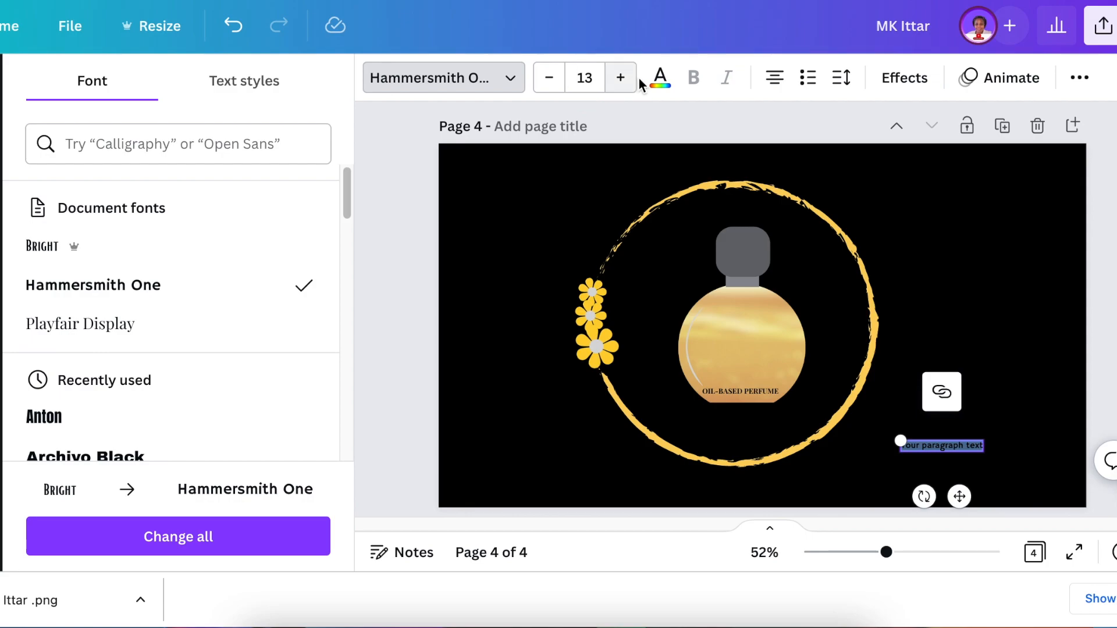
left_click(658, 77)
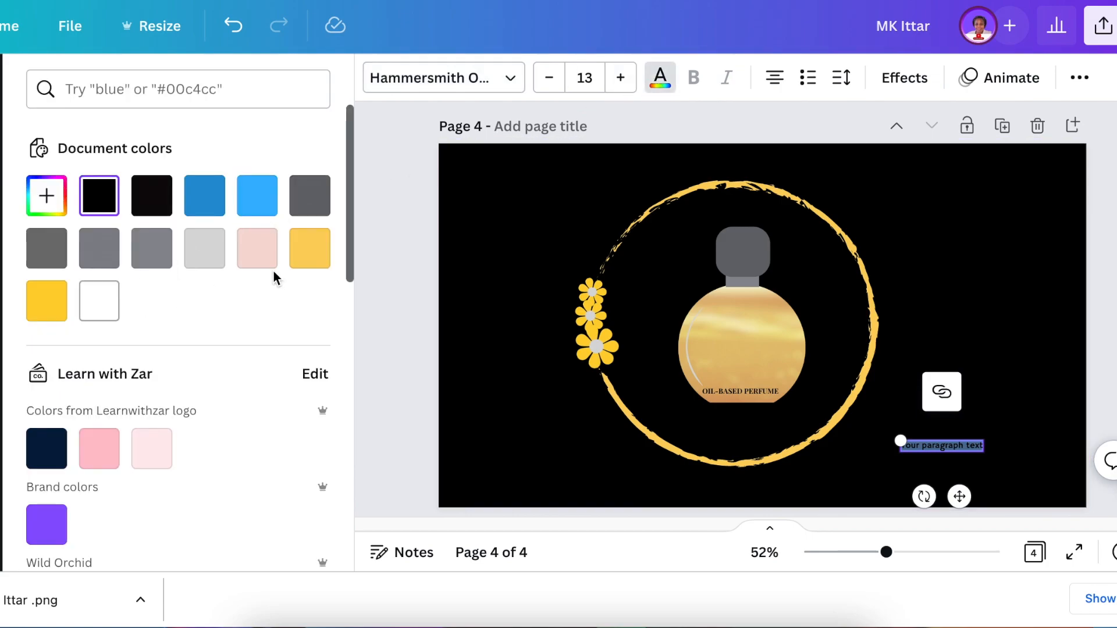
left_click(309, 248)
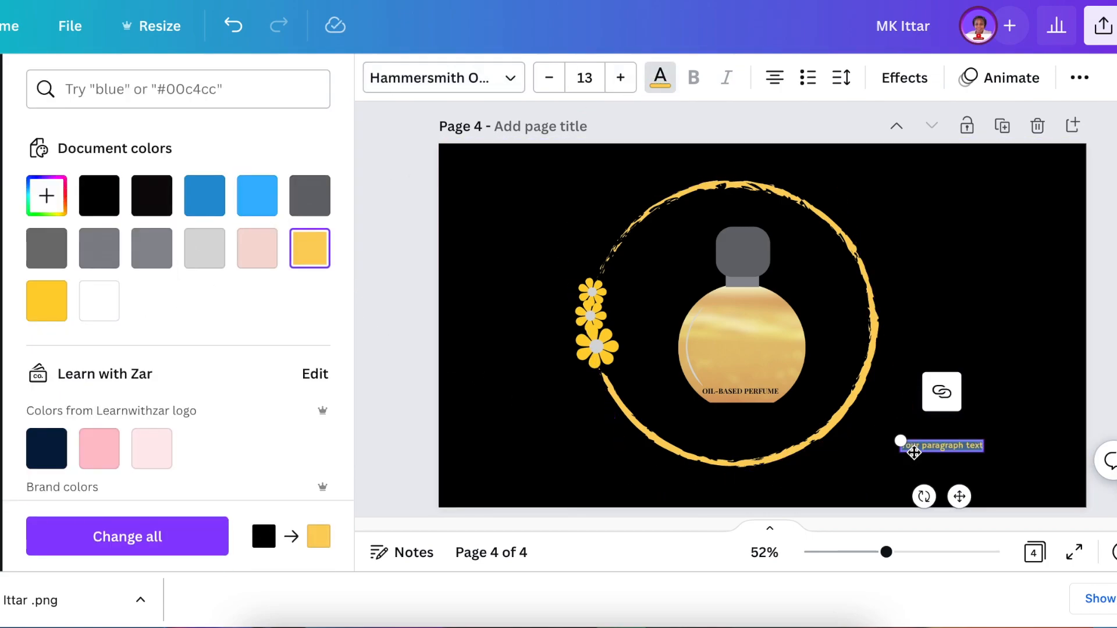
type("MKITTAR PERFUMES")
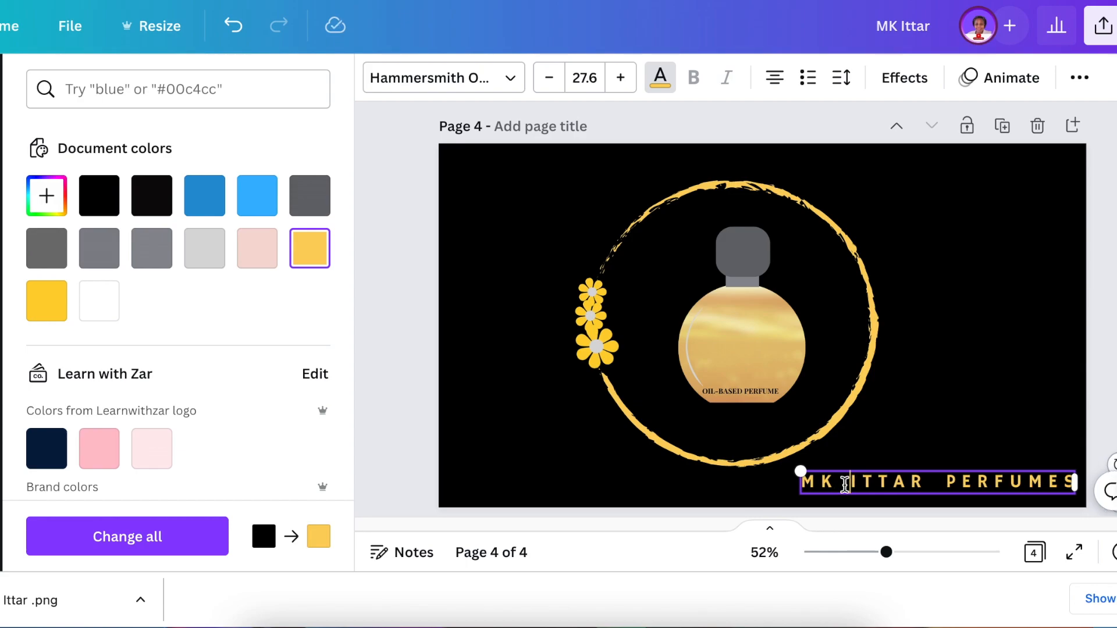
Step: Apply a Curve effect to the brand text so it follows the ring's lower edge
left_click(903, 77)
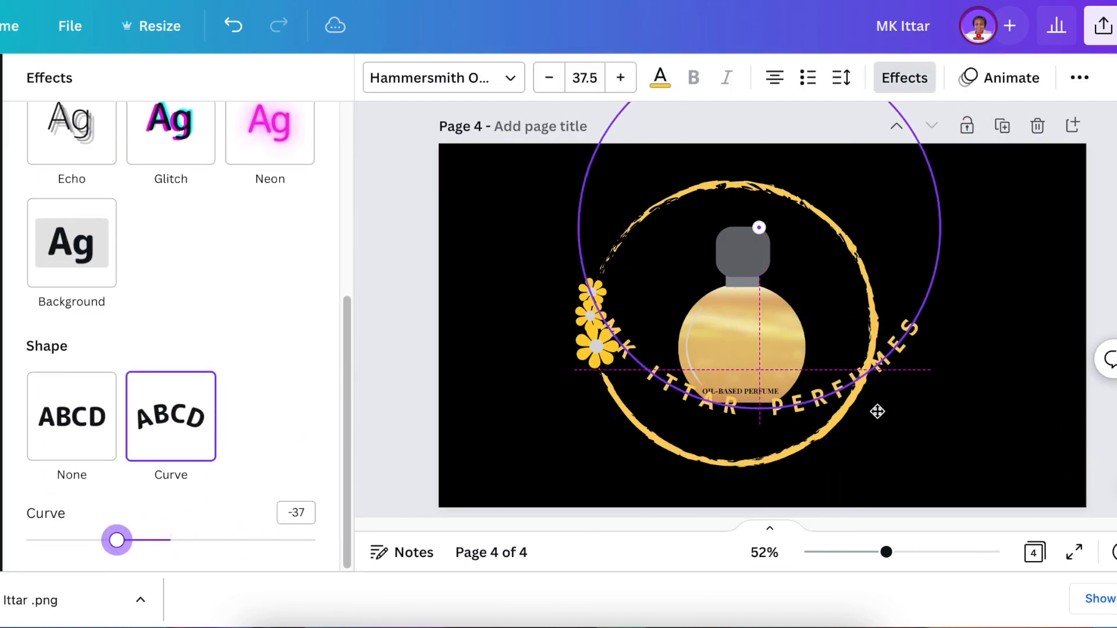
left_click_drag(117, 540, 91, 540)
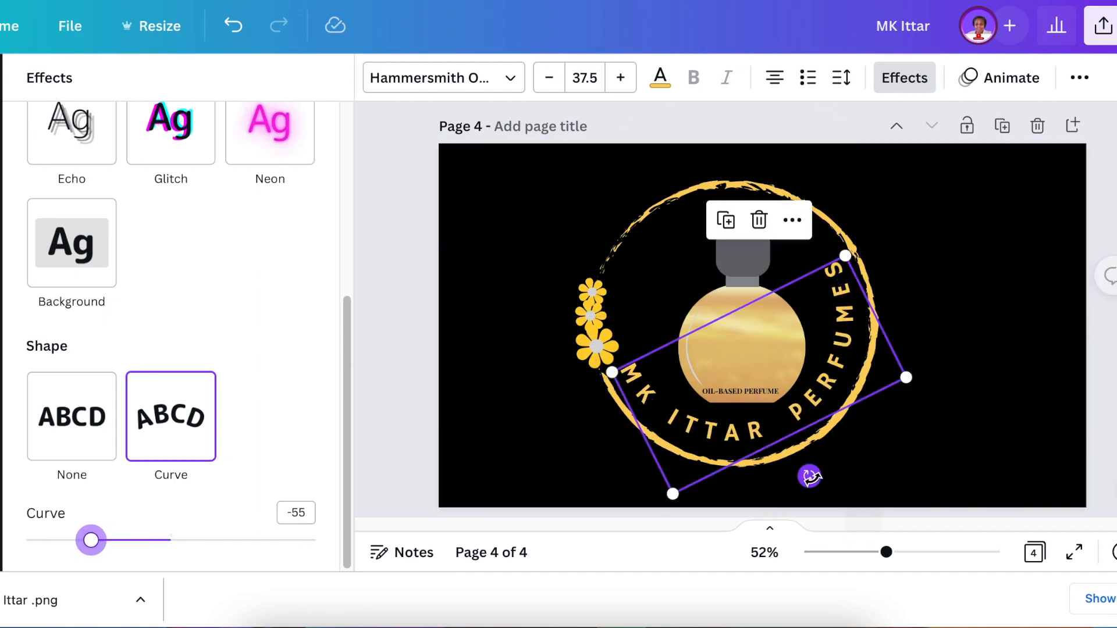
left_click_drag(91, 540, 104, 540)
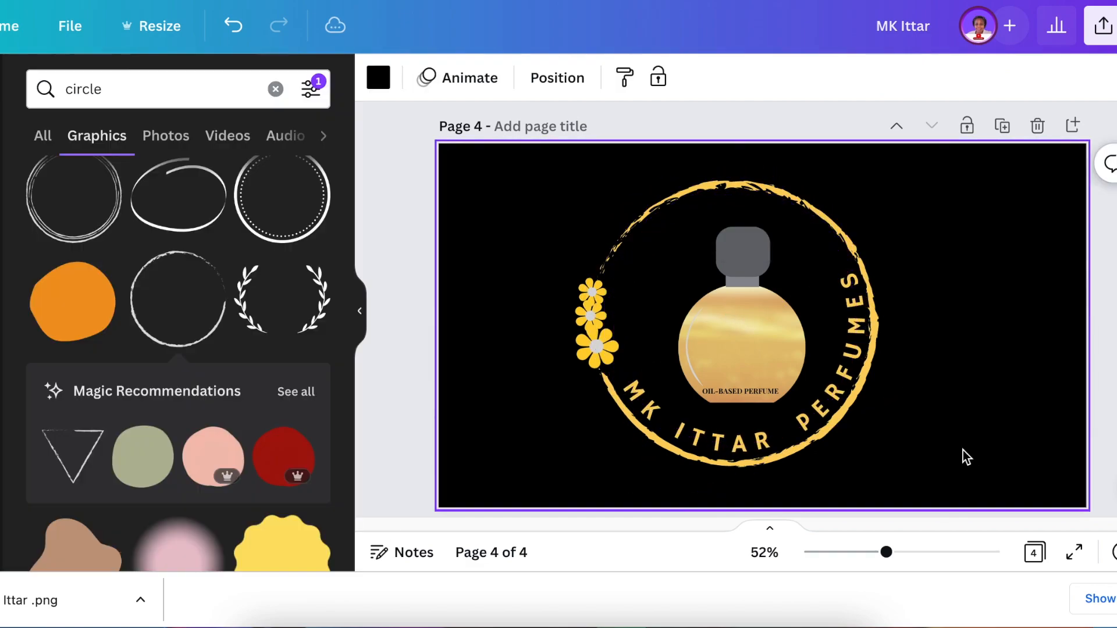
left_click(1101, 26)
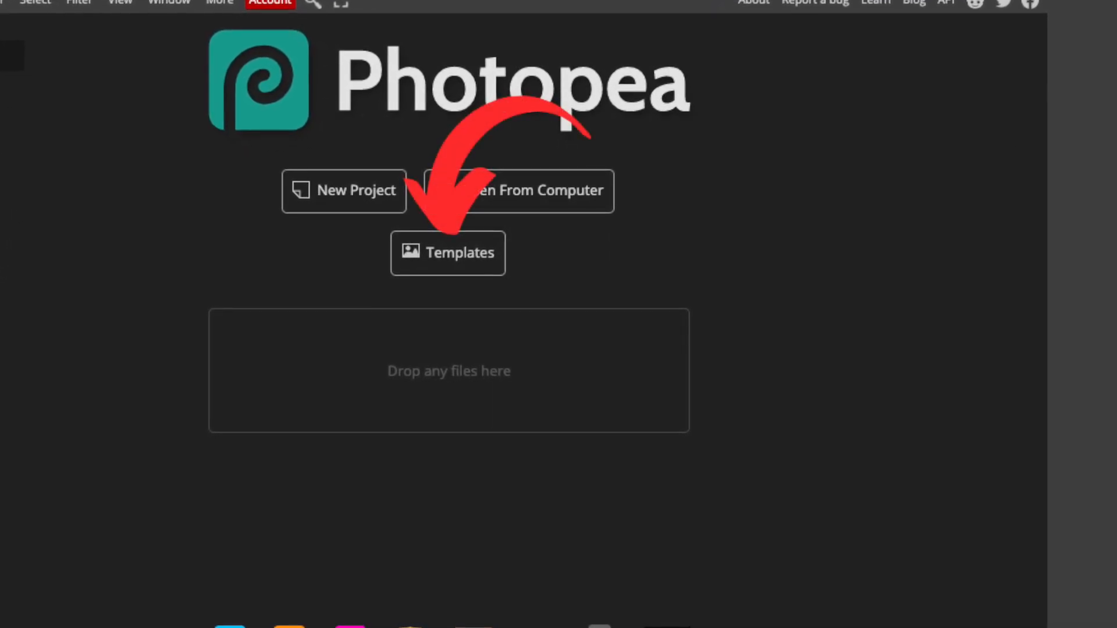
Step: Open an elegant logo mockup from Photopea's template gallery
left_click(447, 252)
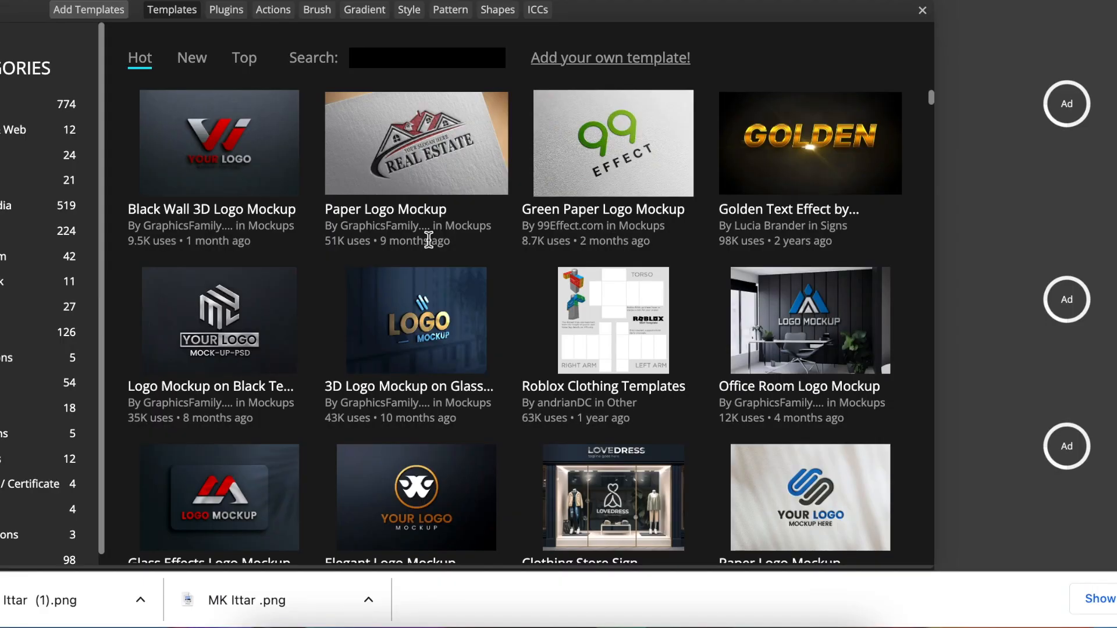
left_click(416, 498)
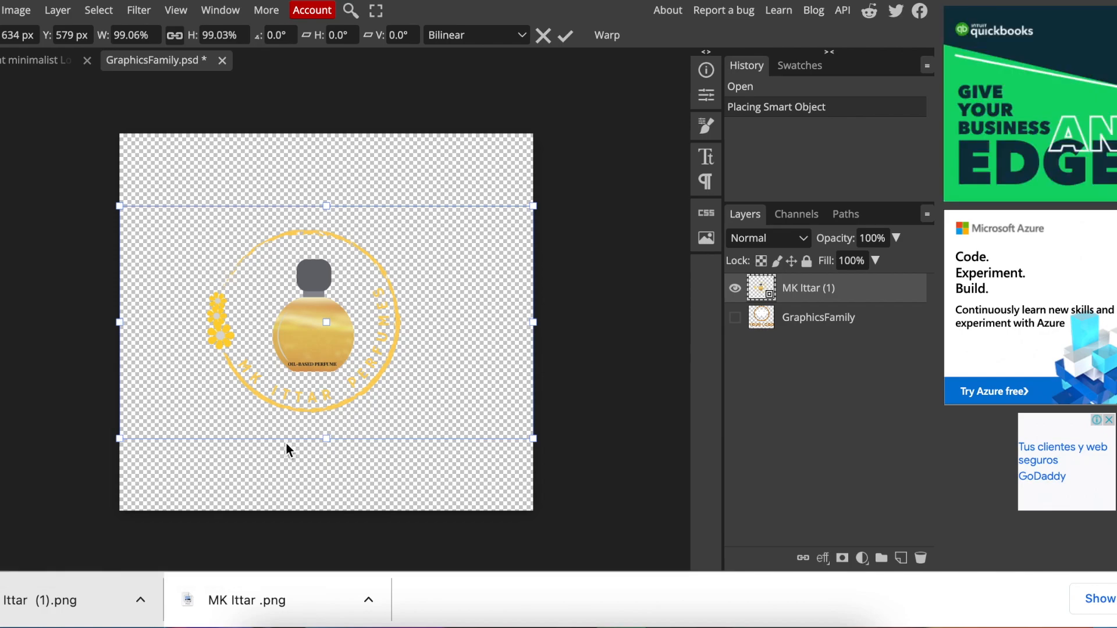
mouse_move(534, 439)
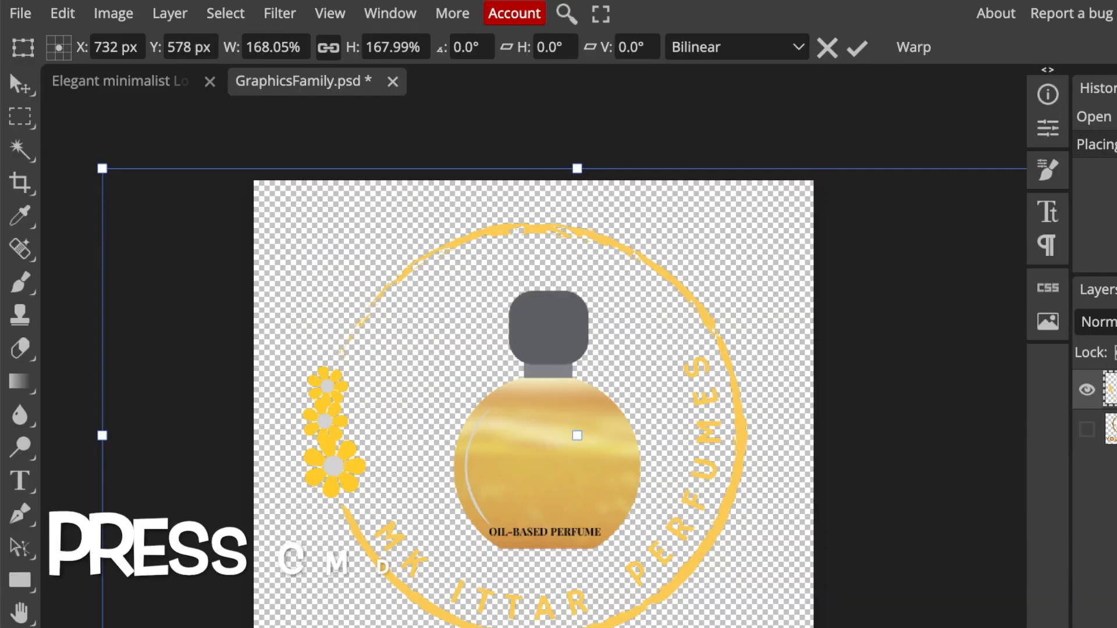
Step: Save the enlarged MK Ittar logo in the smart object to update the dark mockup
key("ctrl+s")
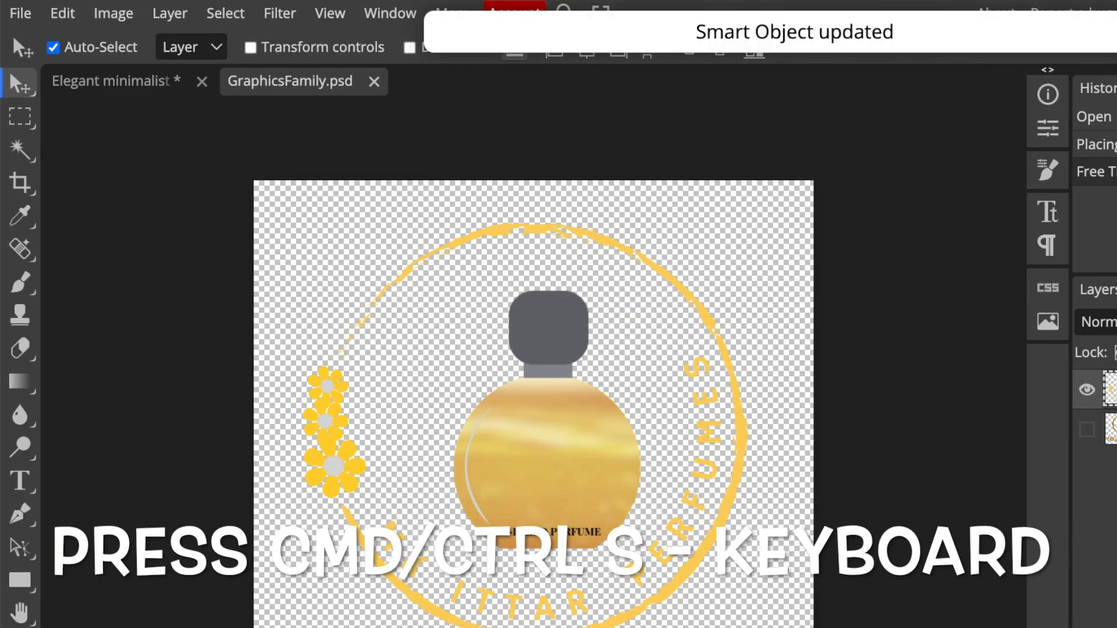
key("cmd+s")
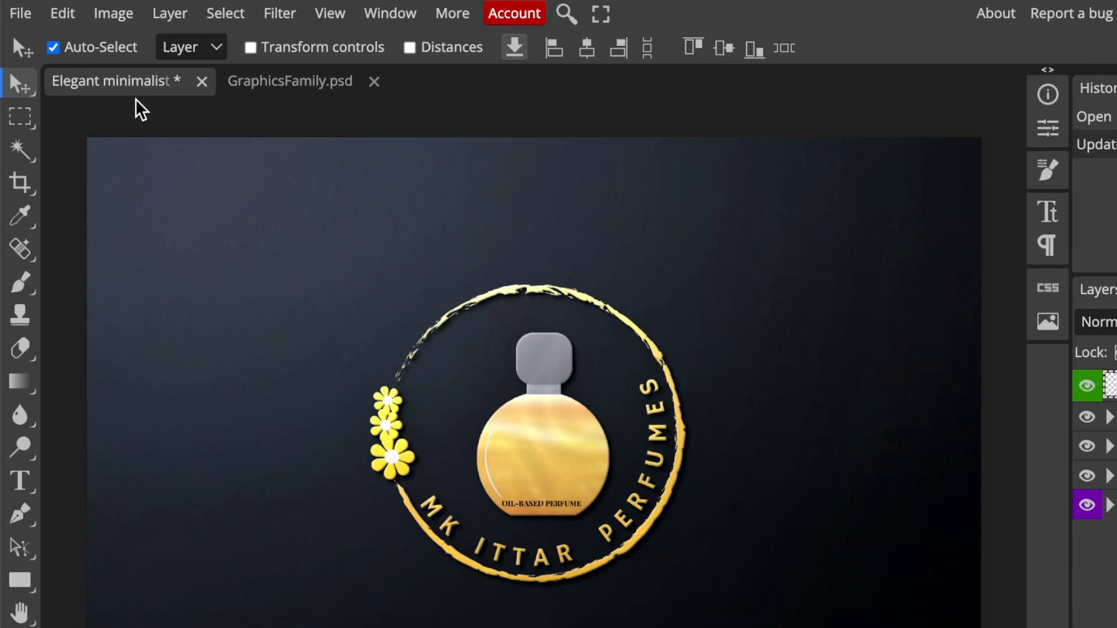
mouse_move(305, 357)
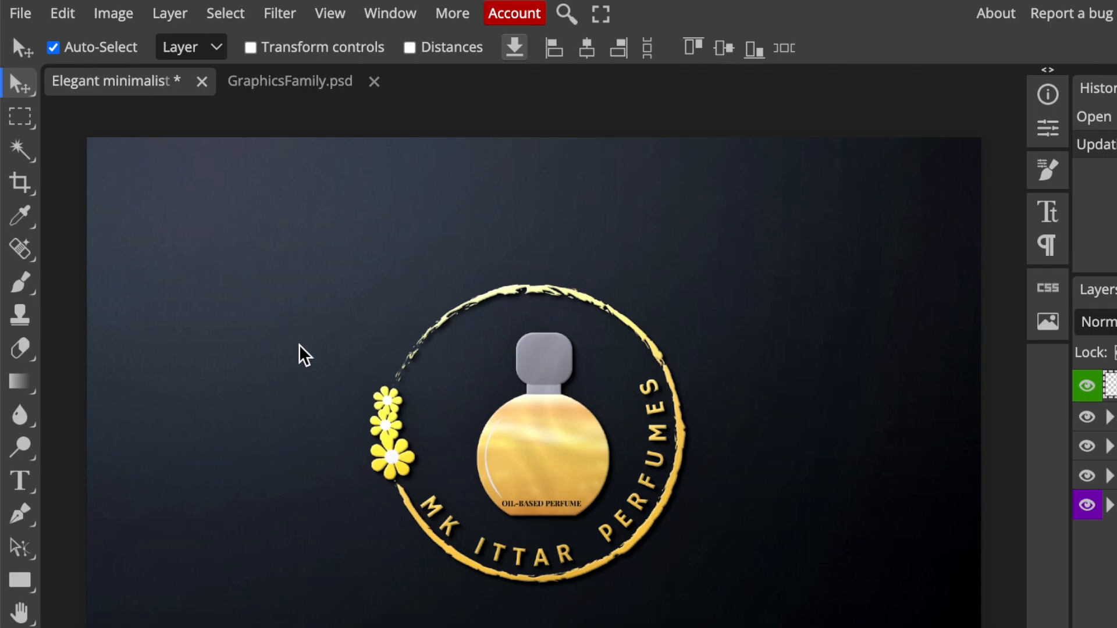